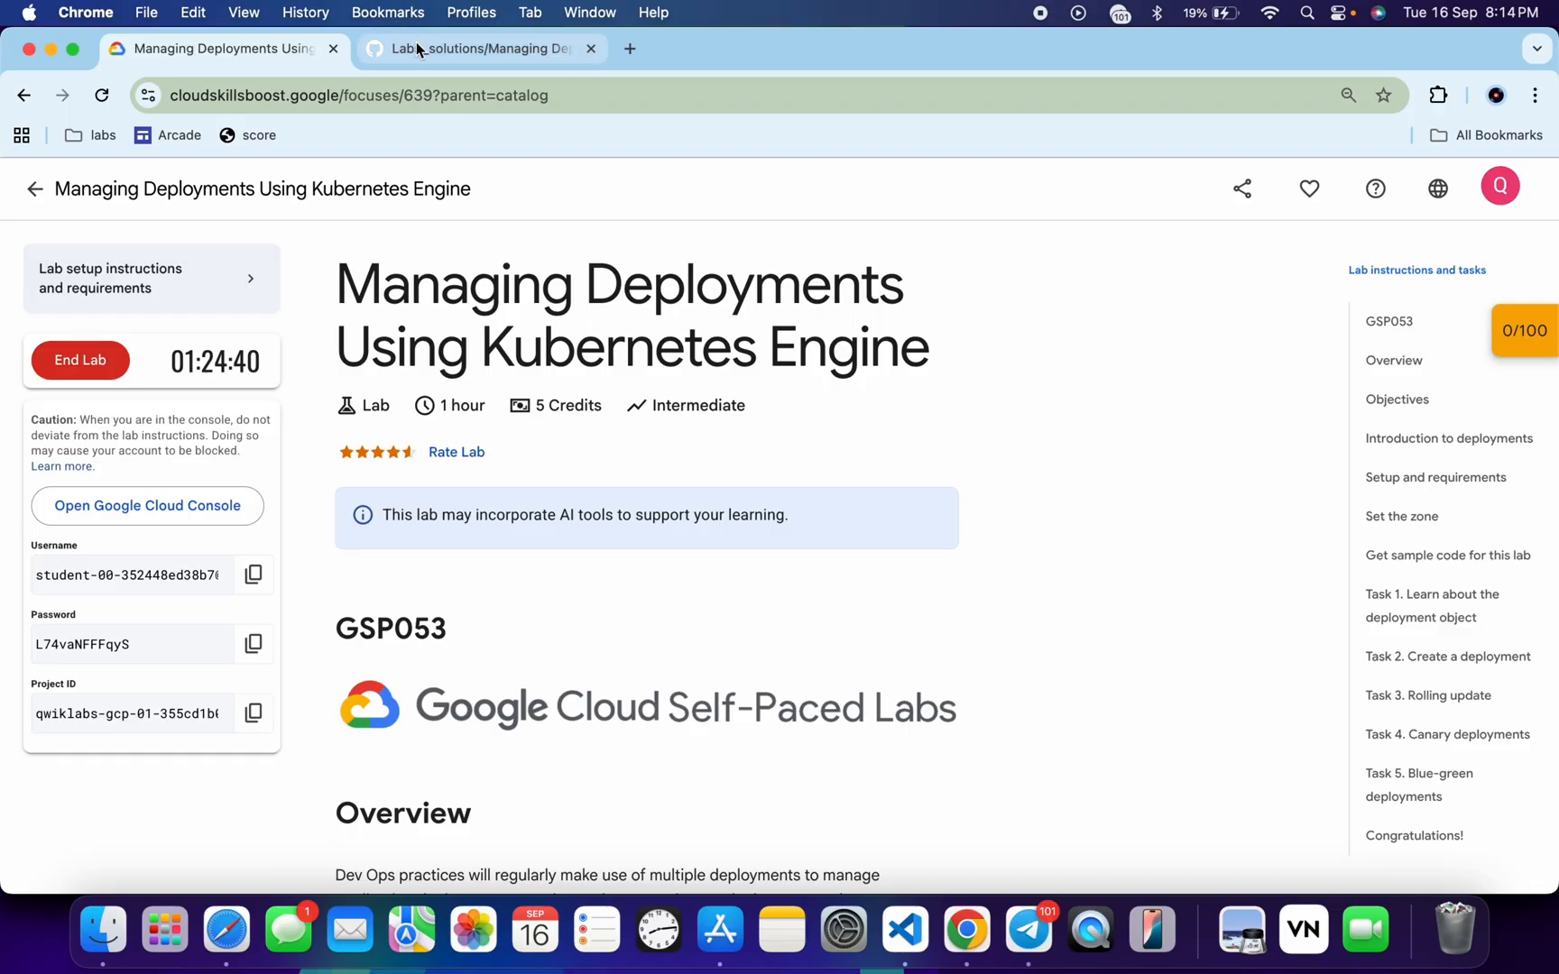
Step: Launch Cloud Shell from the guide and copy the setup script commands to the clipboard
left_click(476, 47)
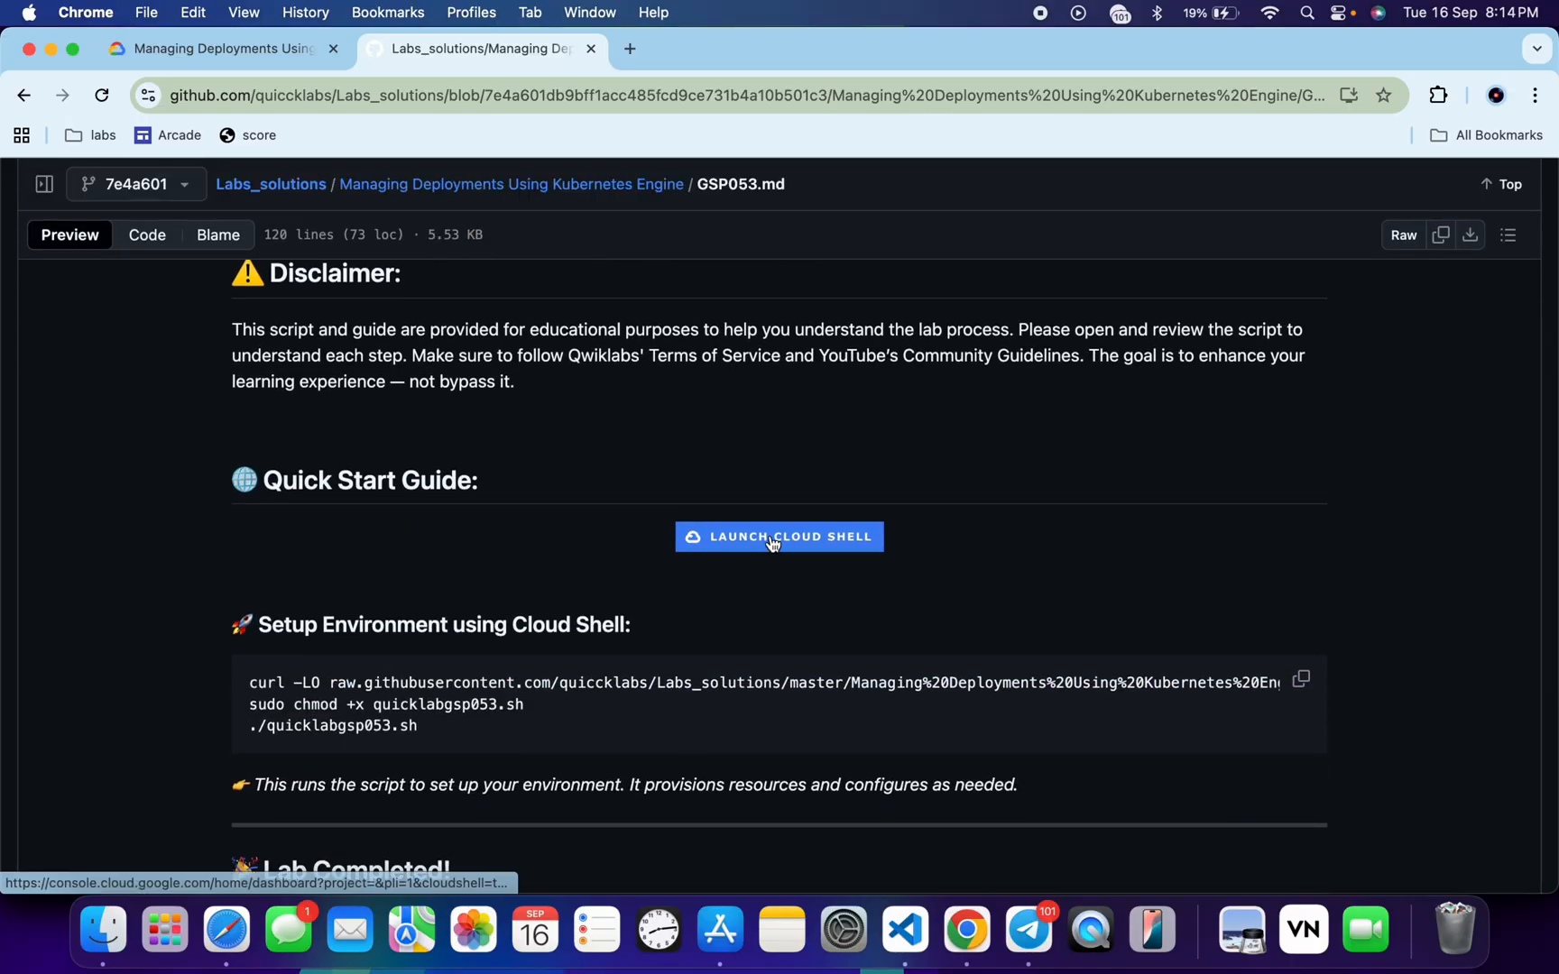
right_click(778, 537)
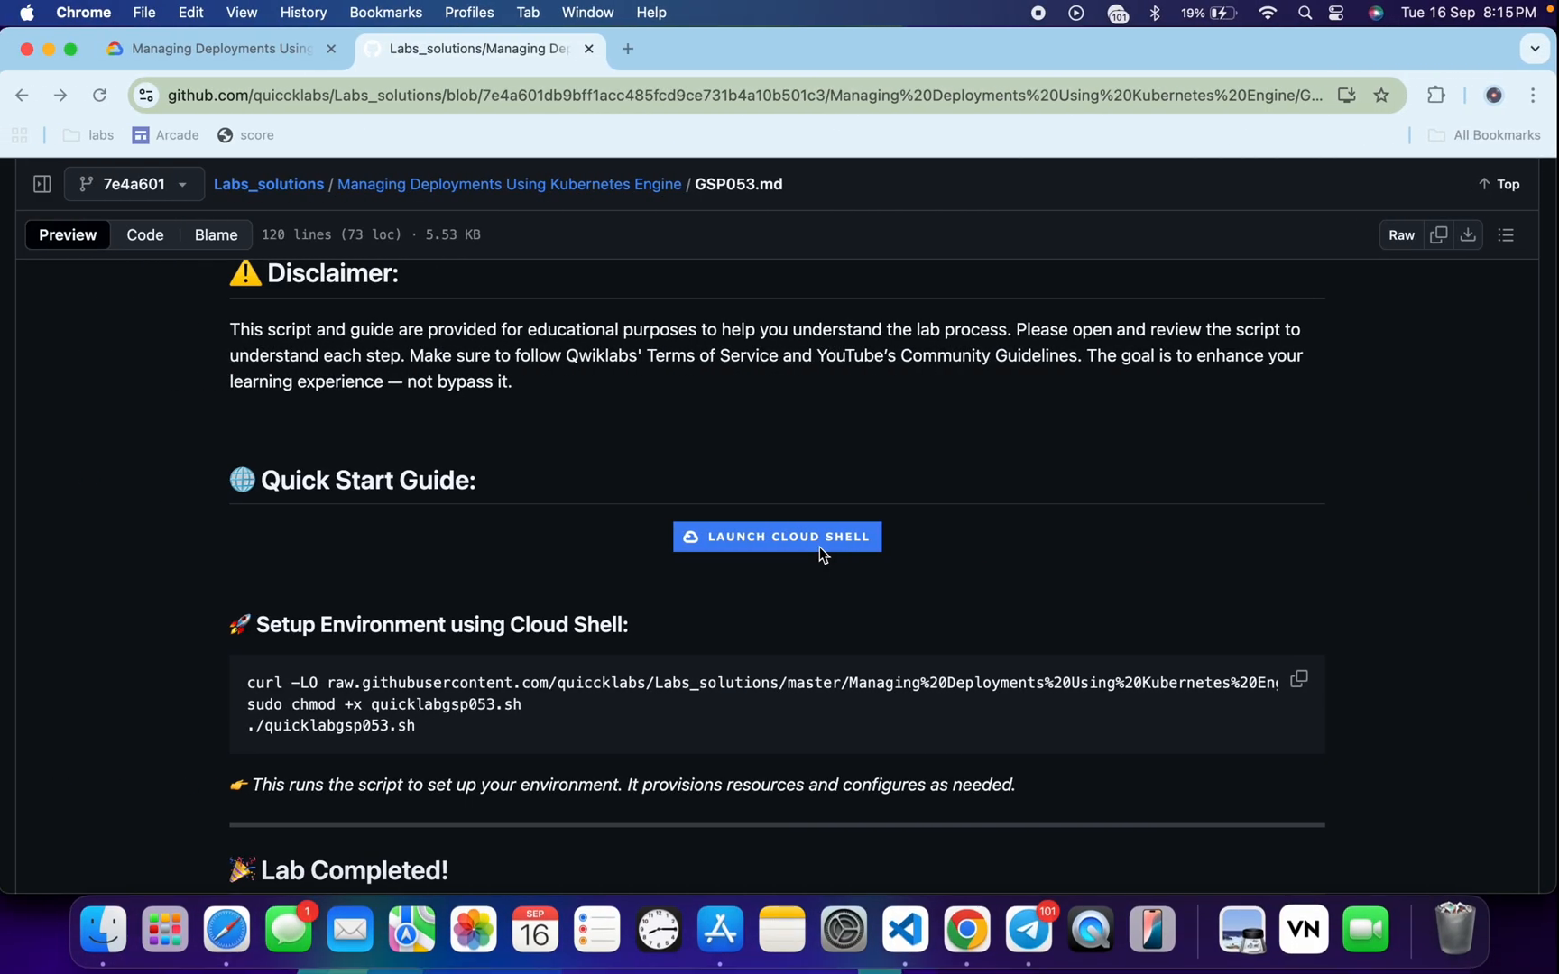
mouse_move(820, 554)
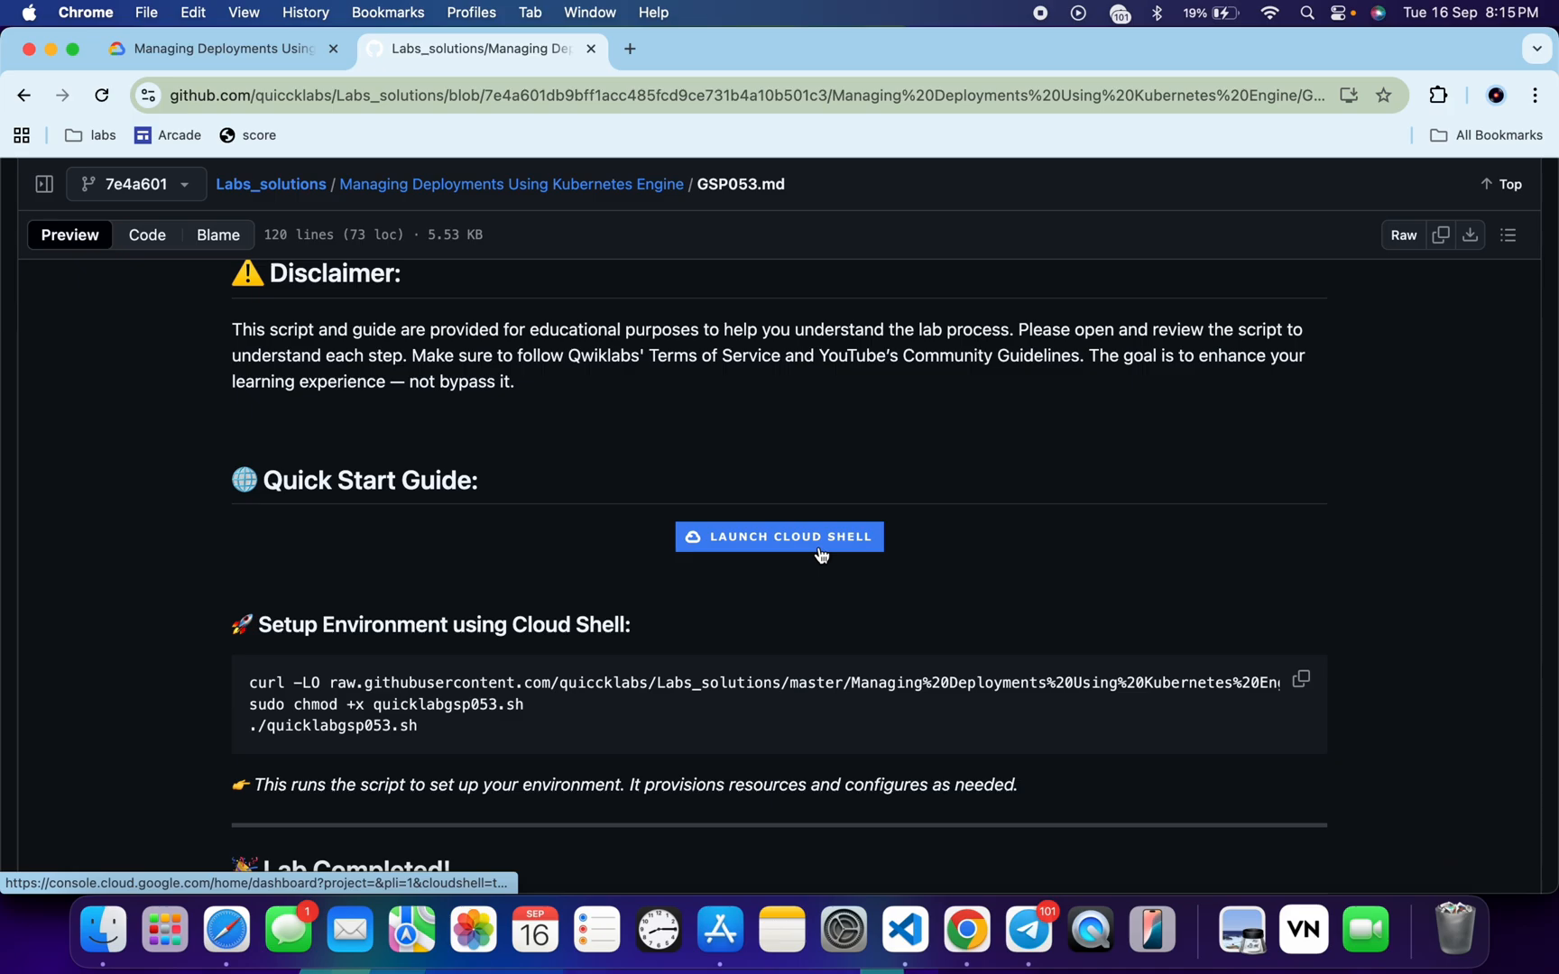
mouse_move(451, 700)
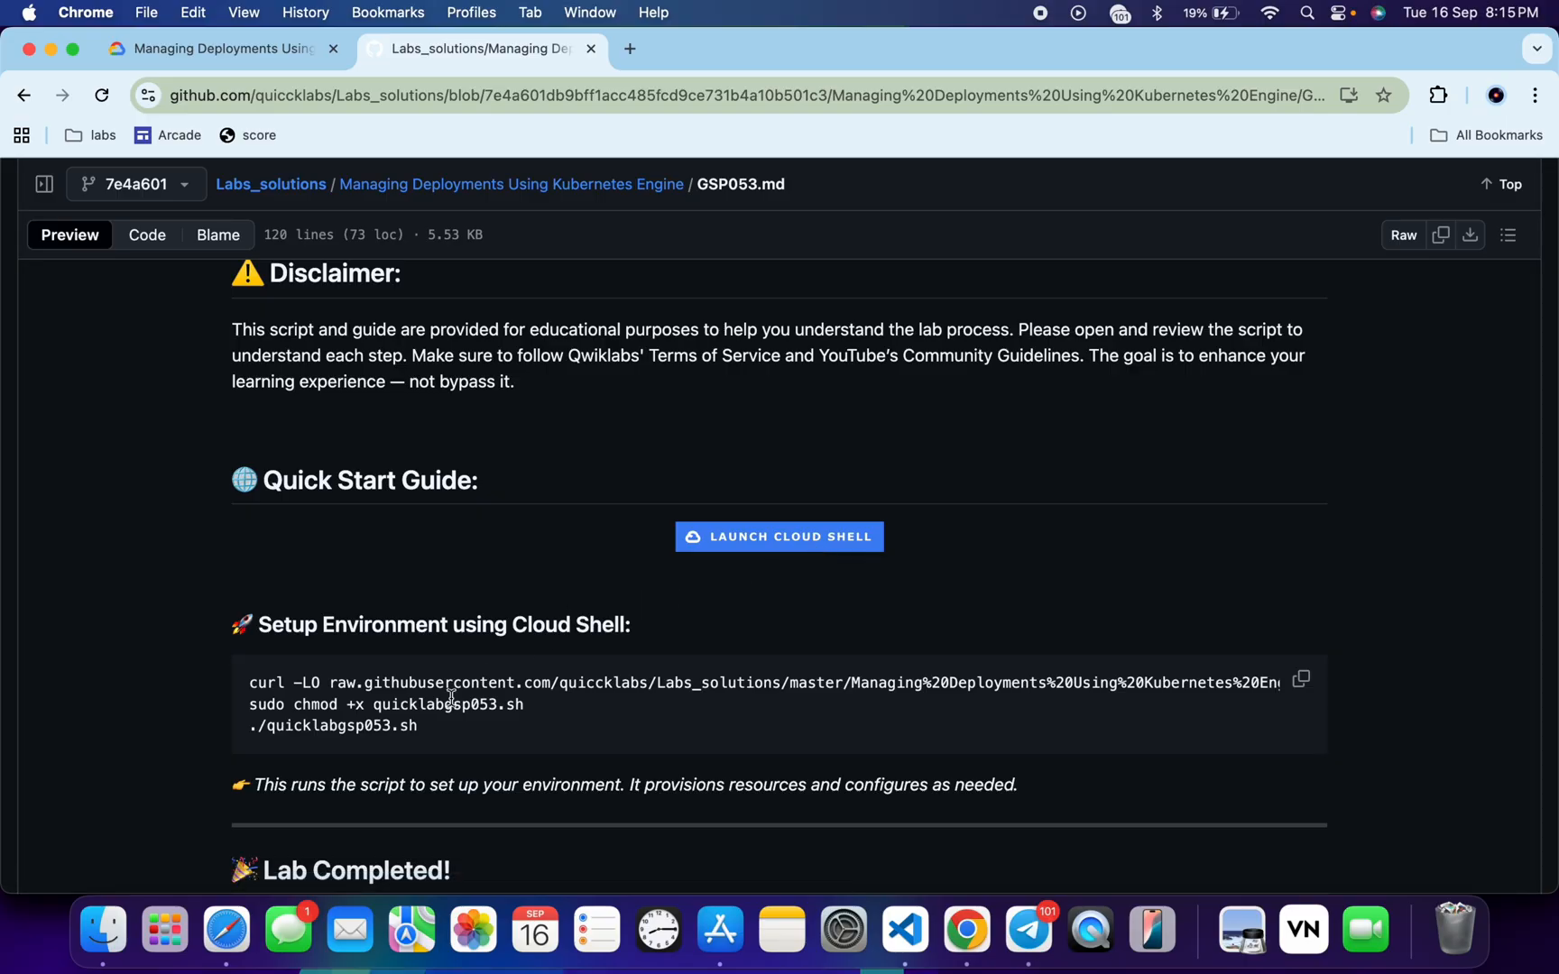
left_click(1301, 681)
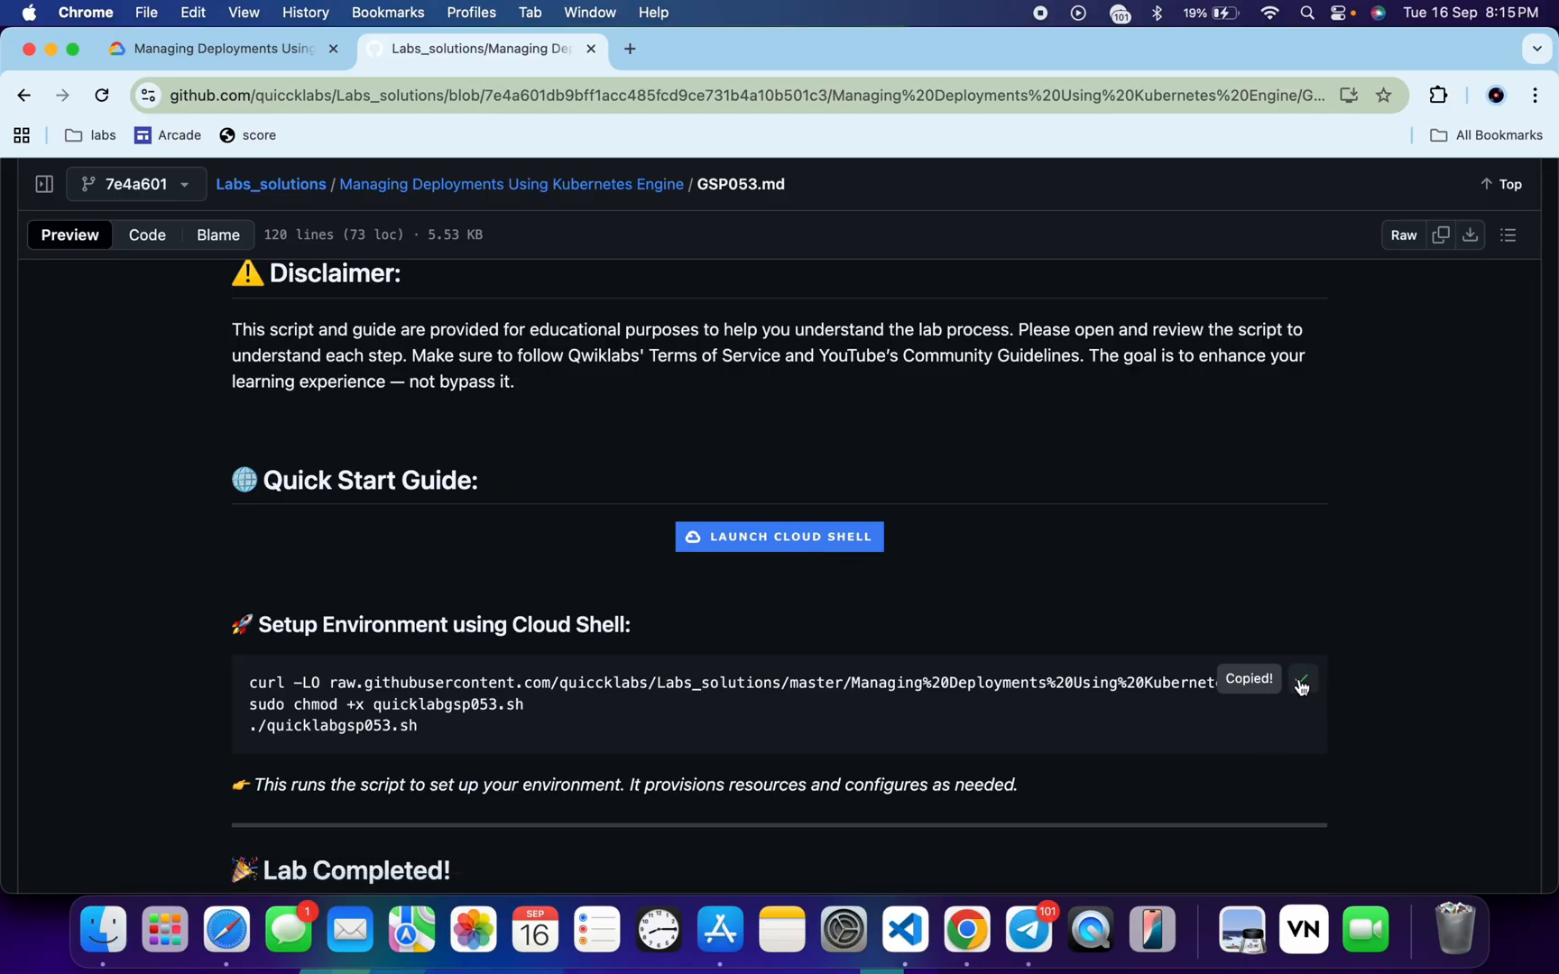
Step: Run the curl/chmod/run setup commands in a maximized Cloud Shell terminal
left_click(779, 537)
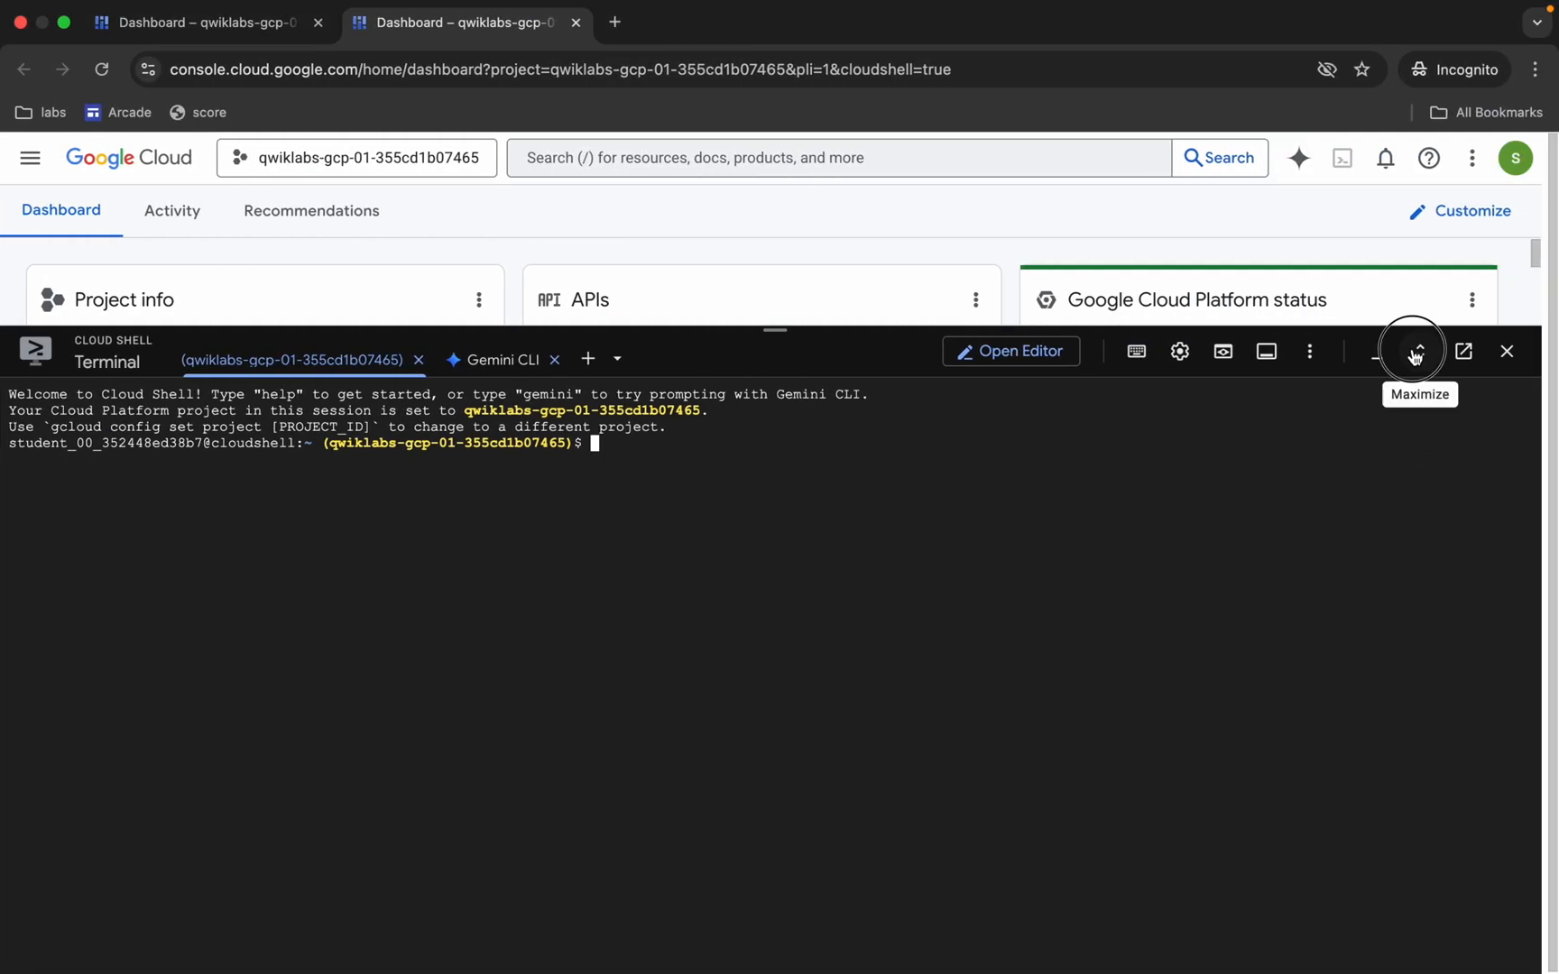
left_click(1413, 352)
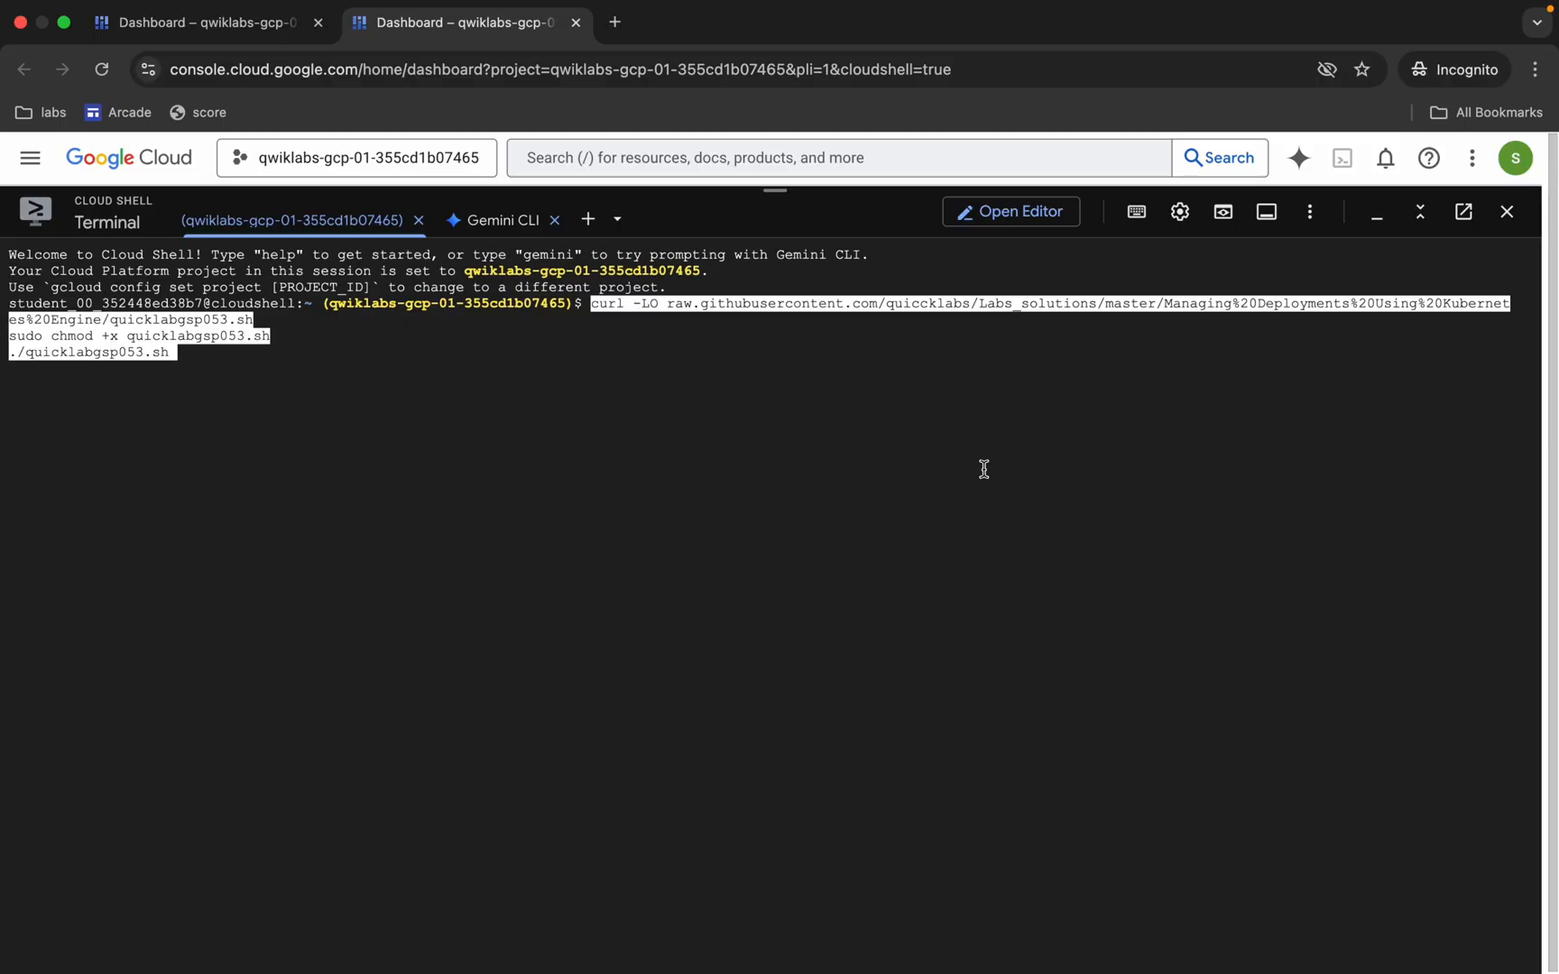
key("Return")
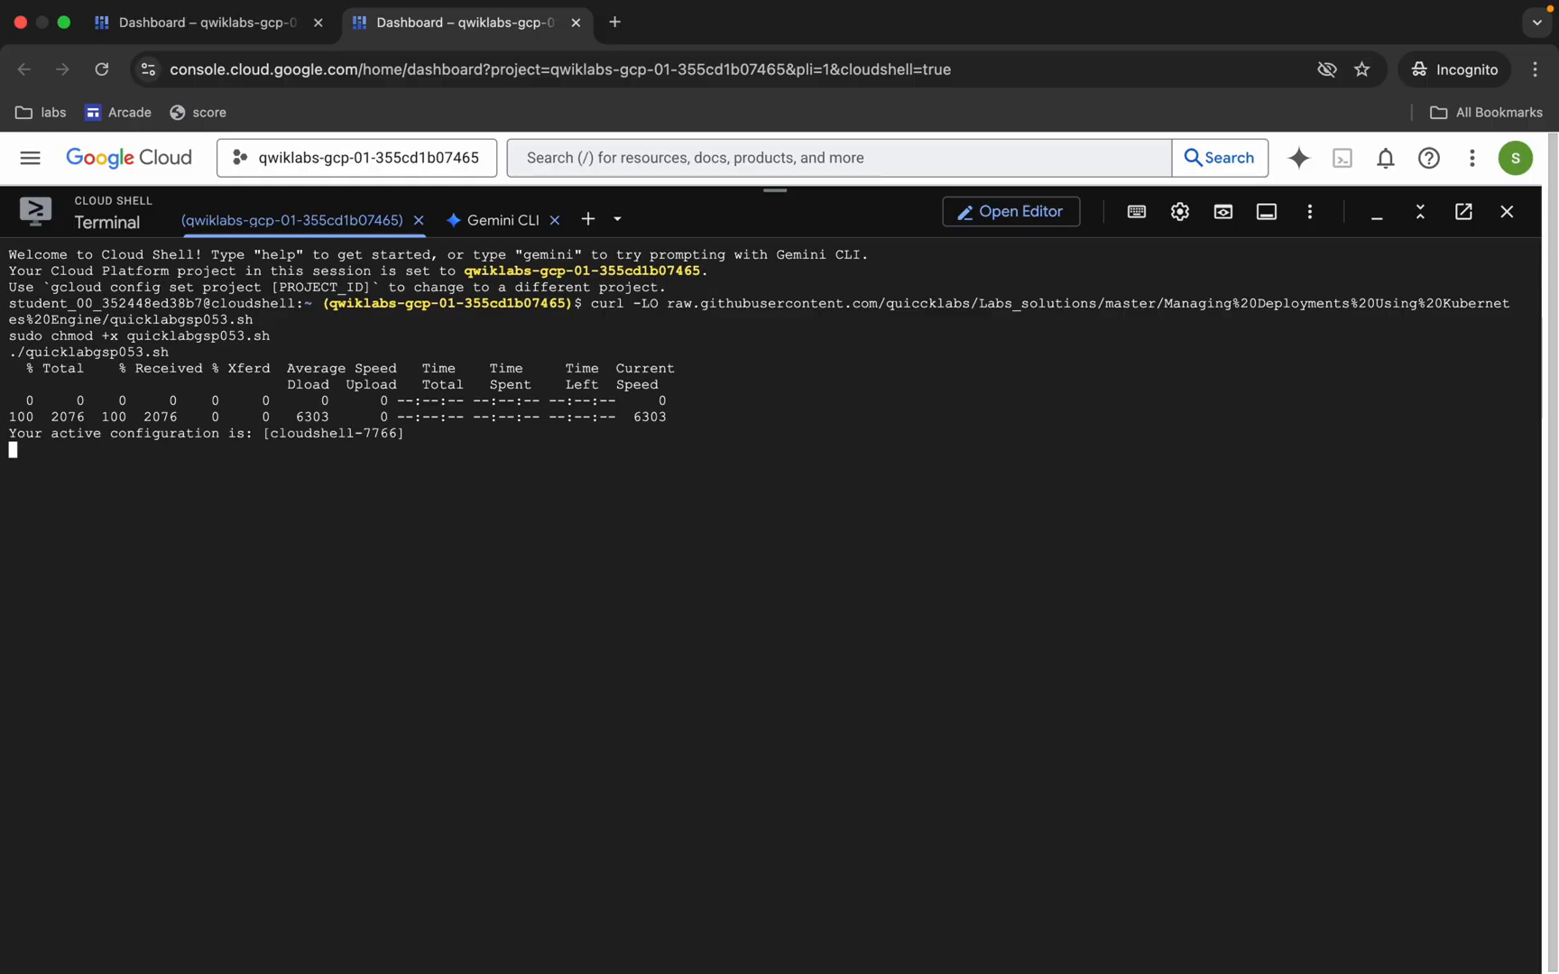
left_click(209, 49)
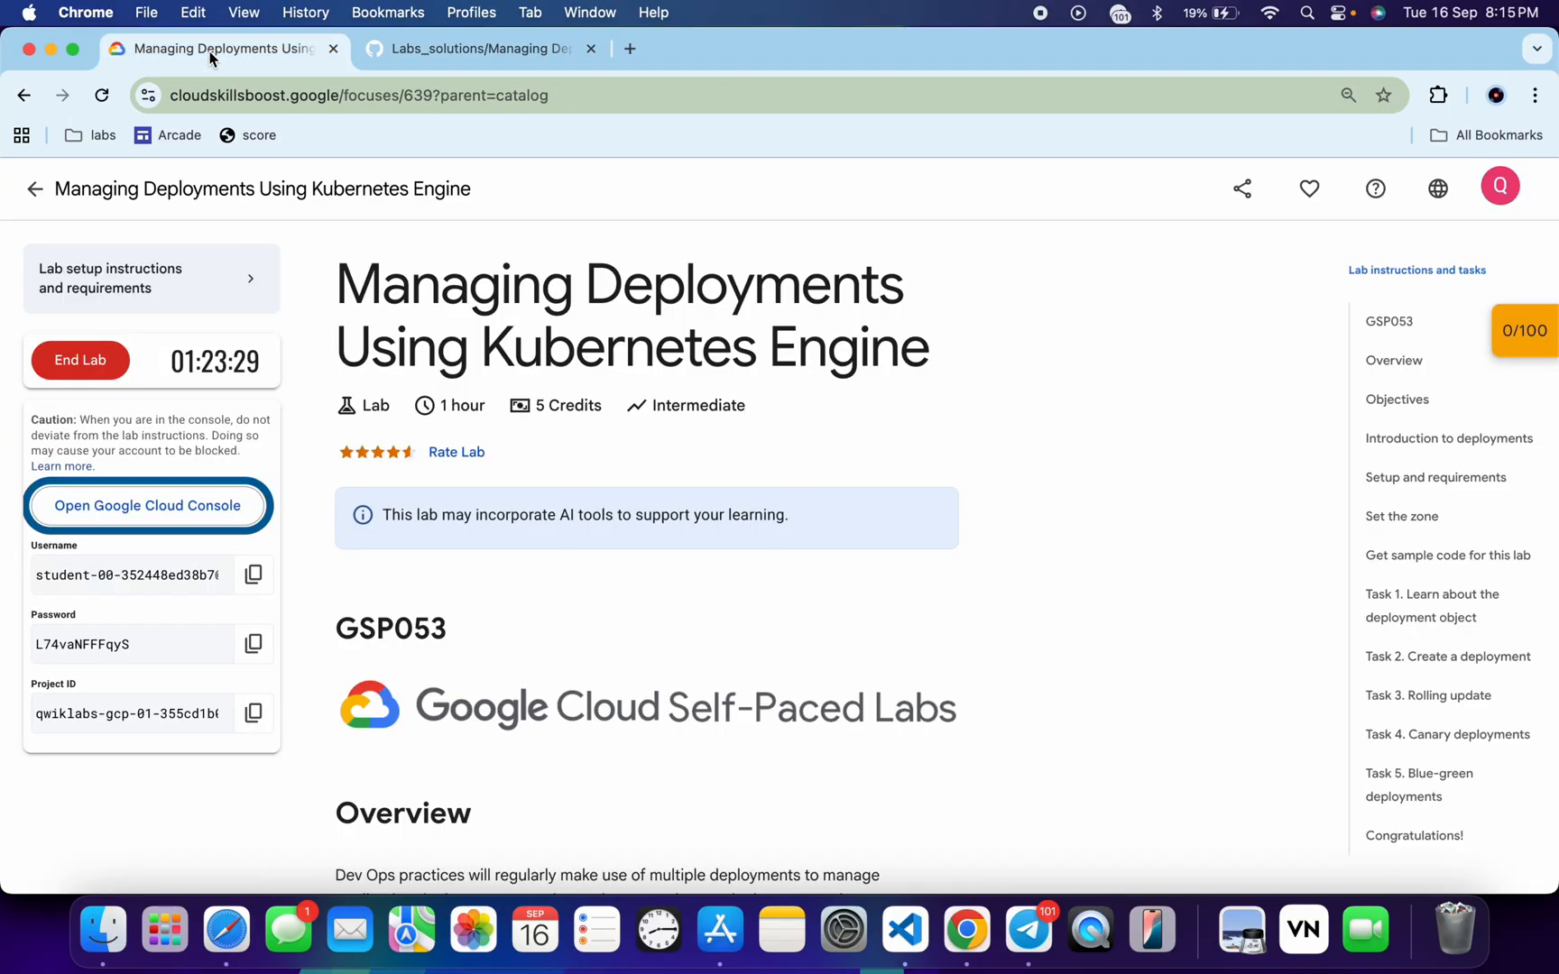
mouse_move(806, 449)
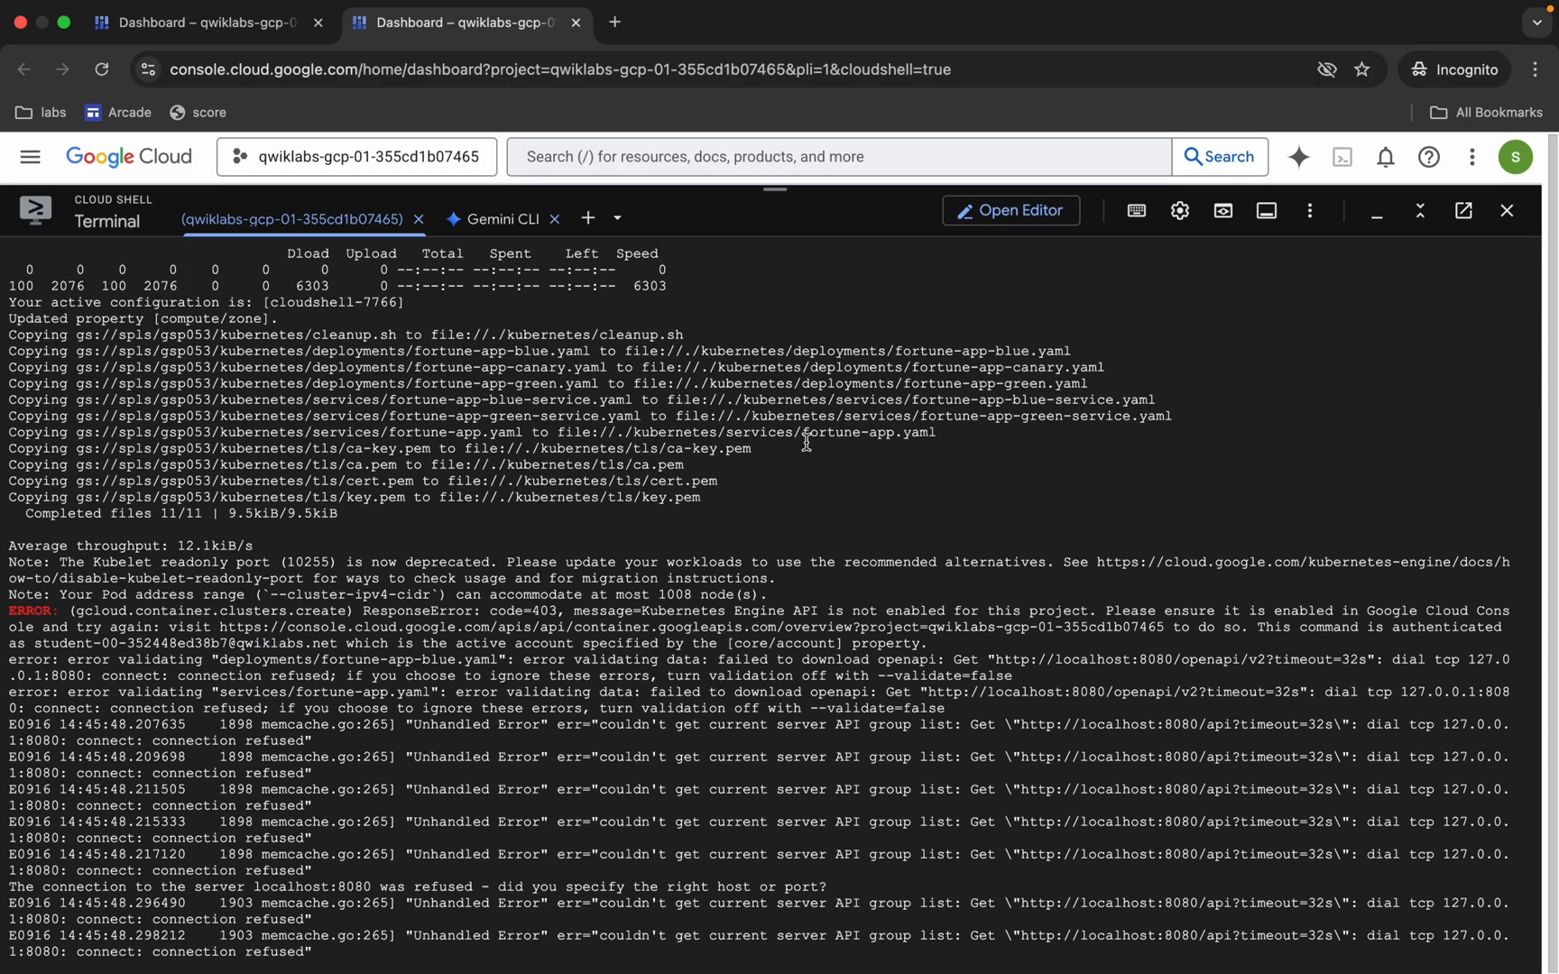
Step: Scroll through the script output showing the Kubernetes Engine API and connection-refused errors
scroll("down", 3)
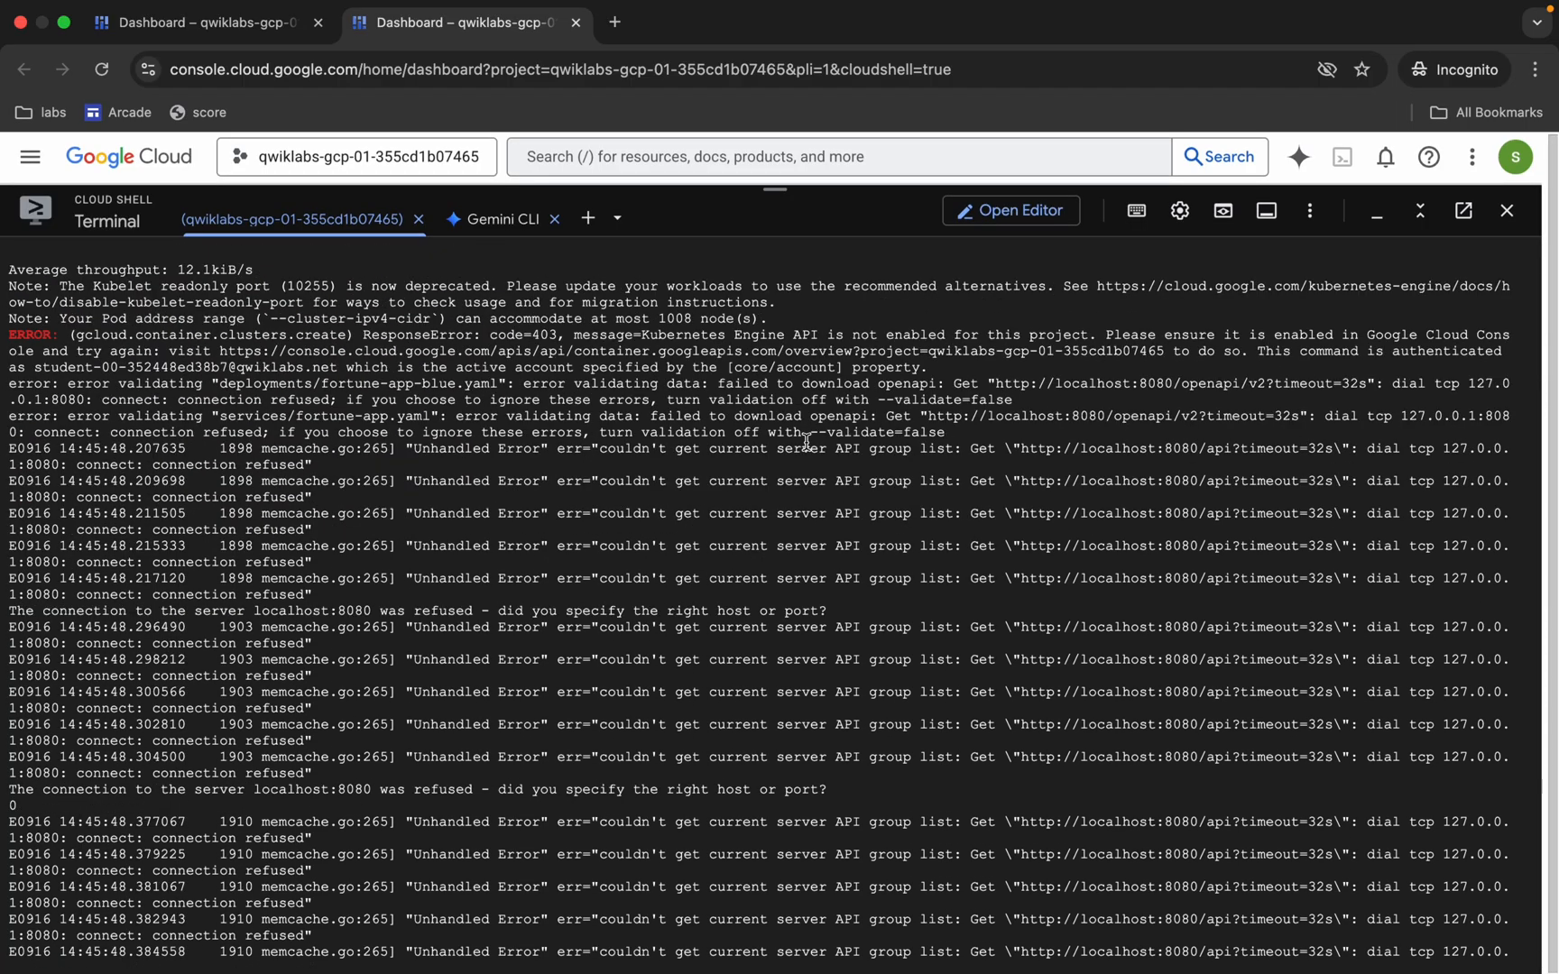
scroll("down", 3)
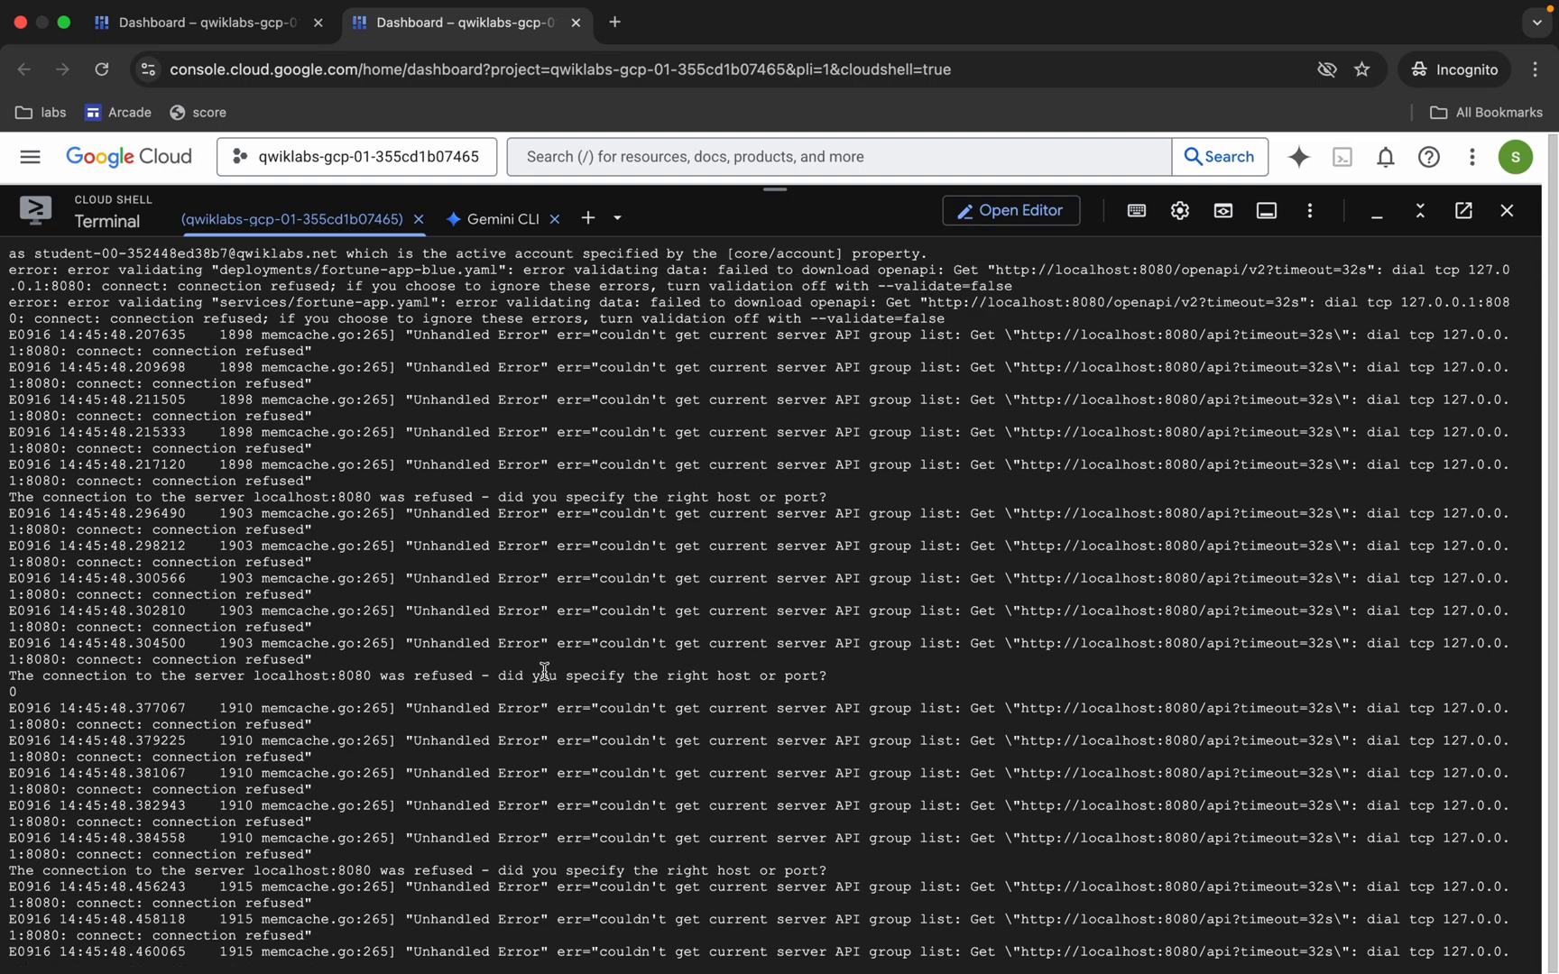
scroll("down", 3)
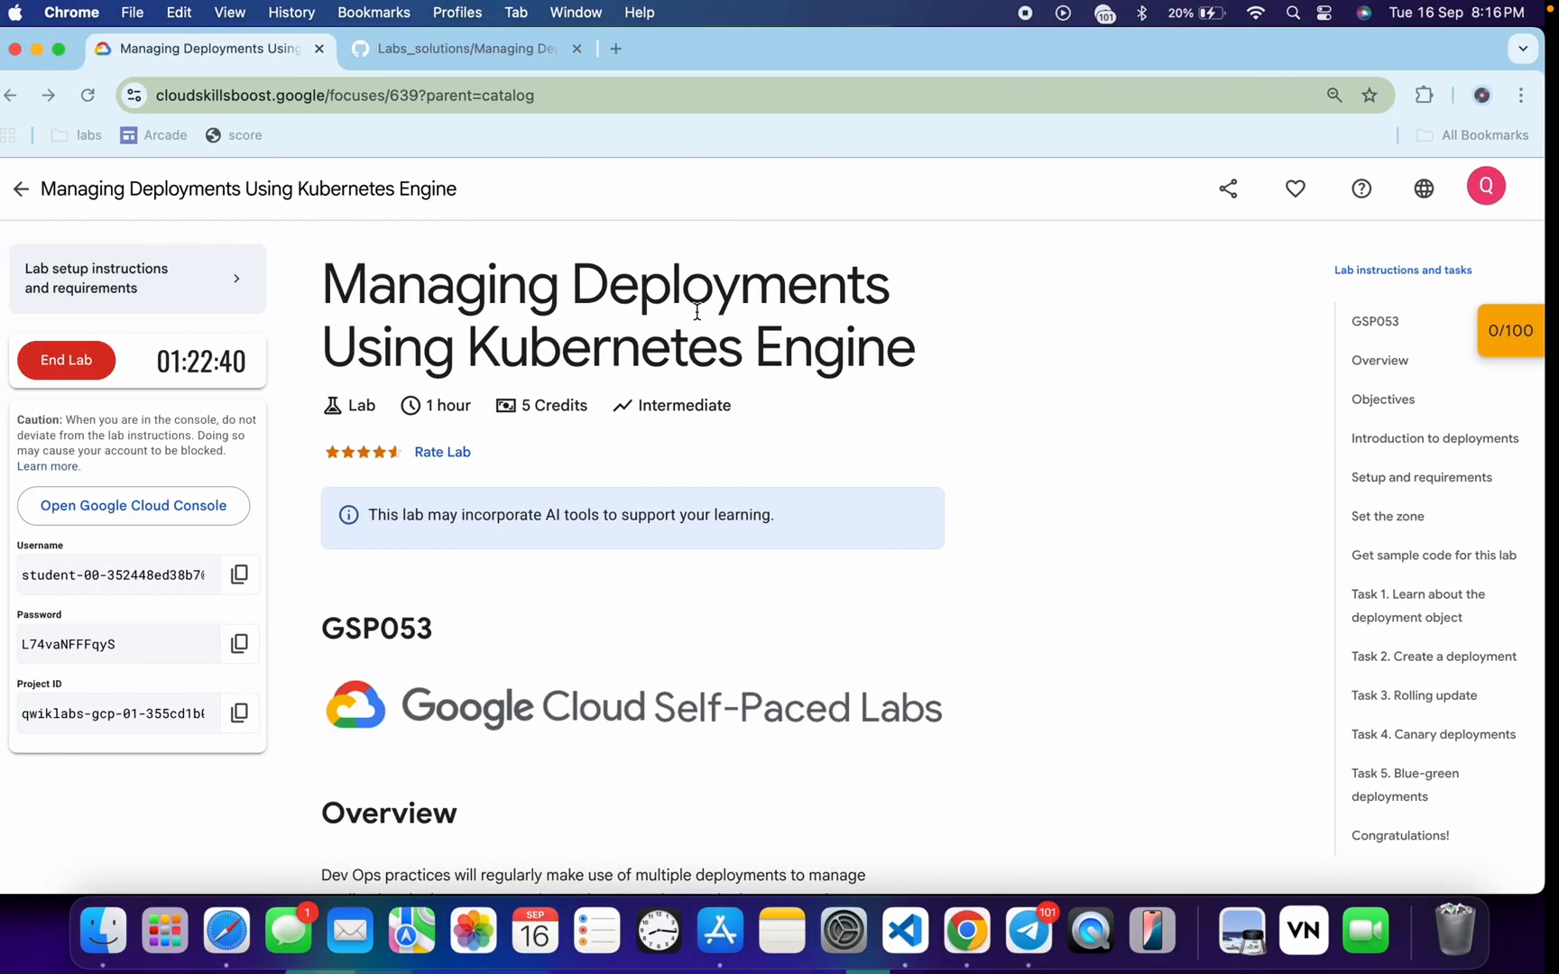
Step: Copy the setup commands again from the GitHub solutions guide
left_click(462, 46)
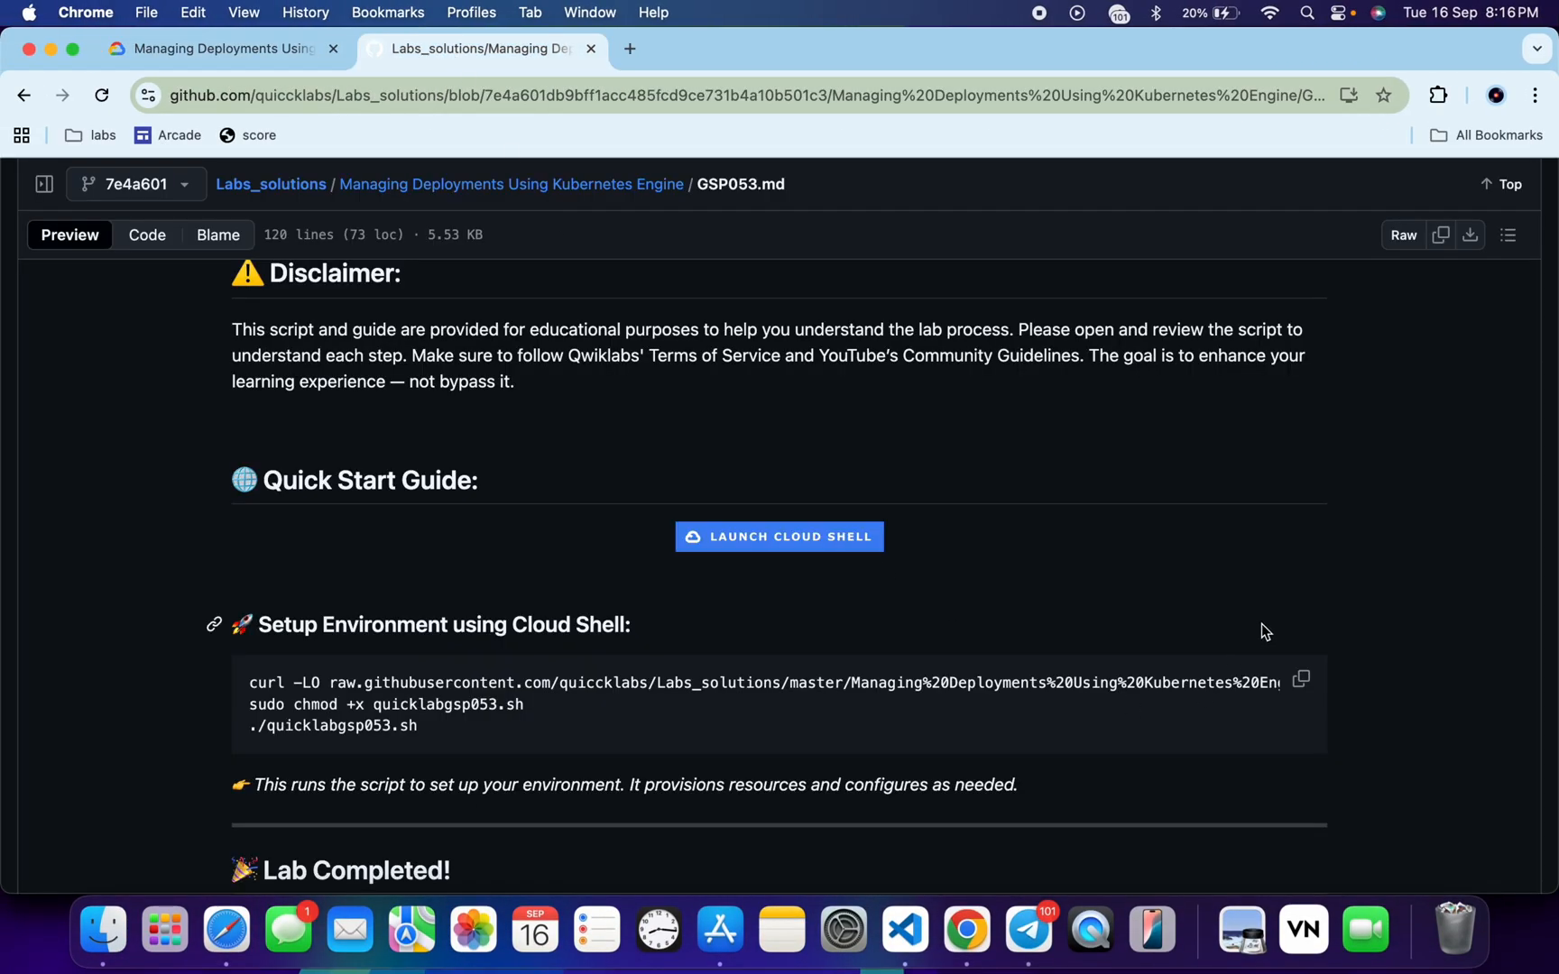
left_click(476, 47)
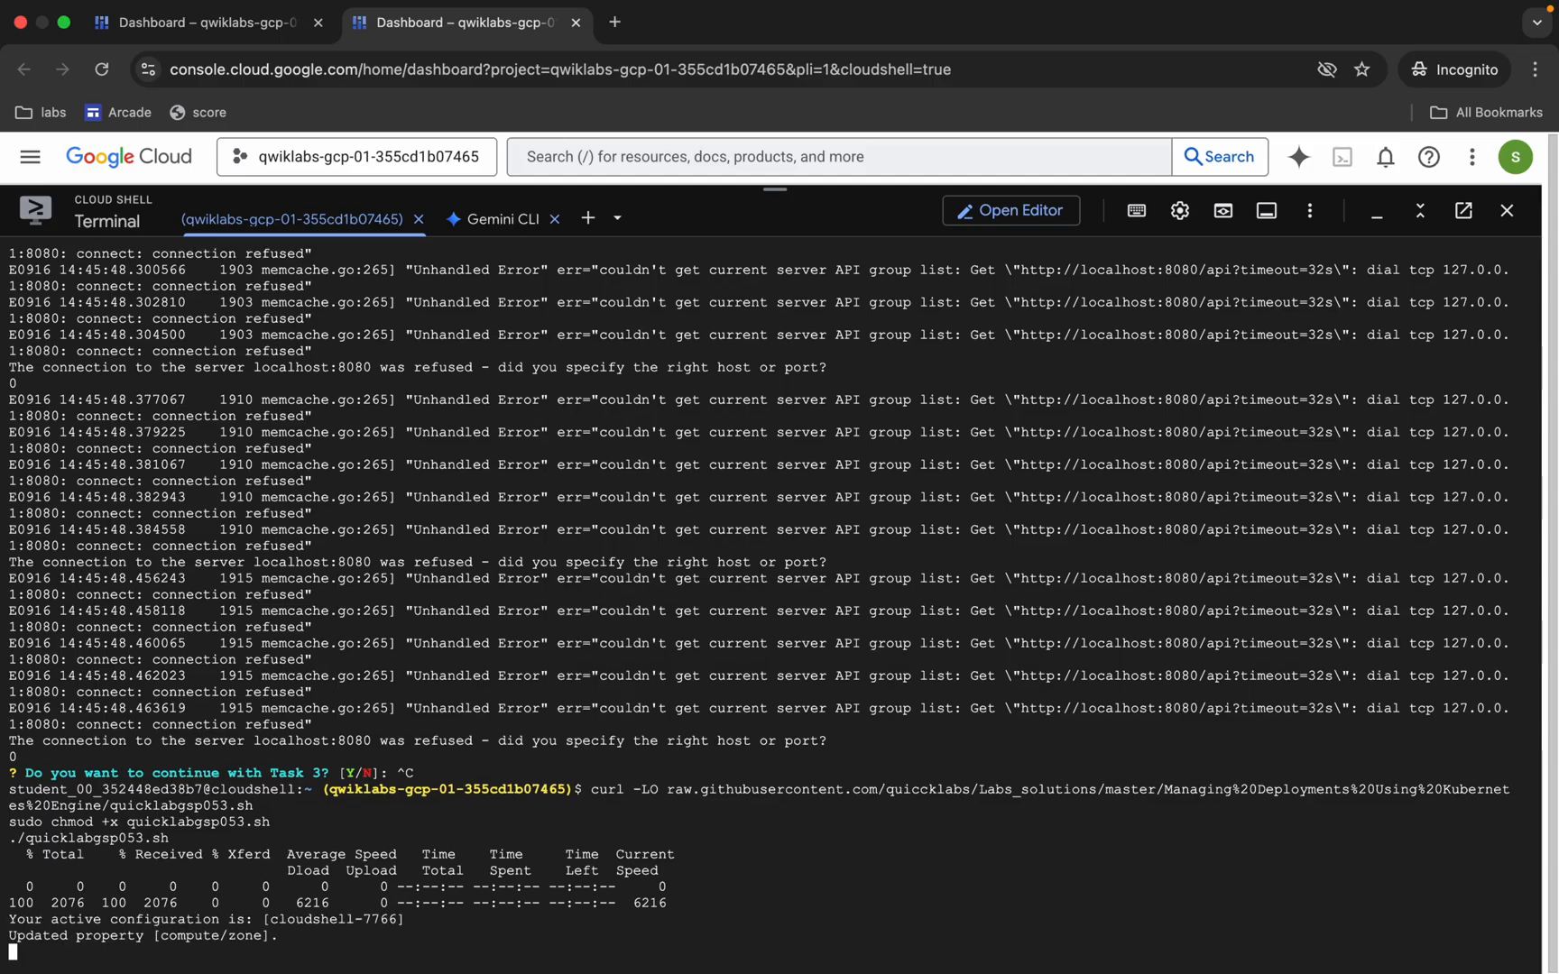
Step: Follow the rerun creating the bootcamp cluster and fortune-app-blue until the Task 3 prompt
scroll("down", 3)
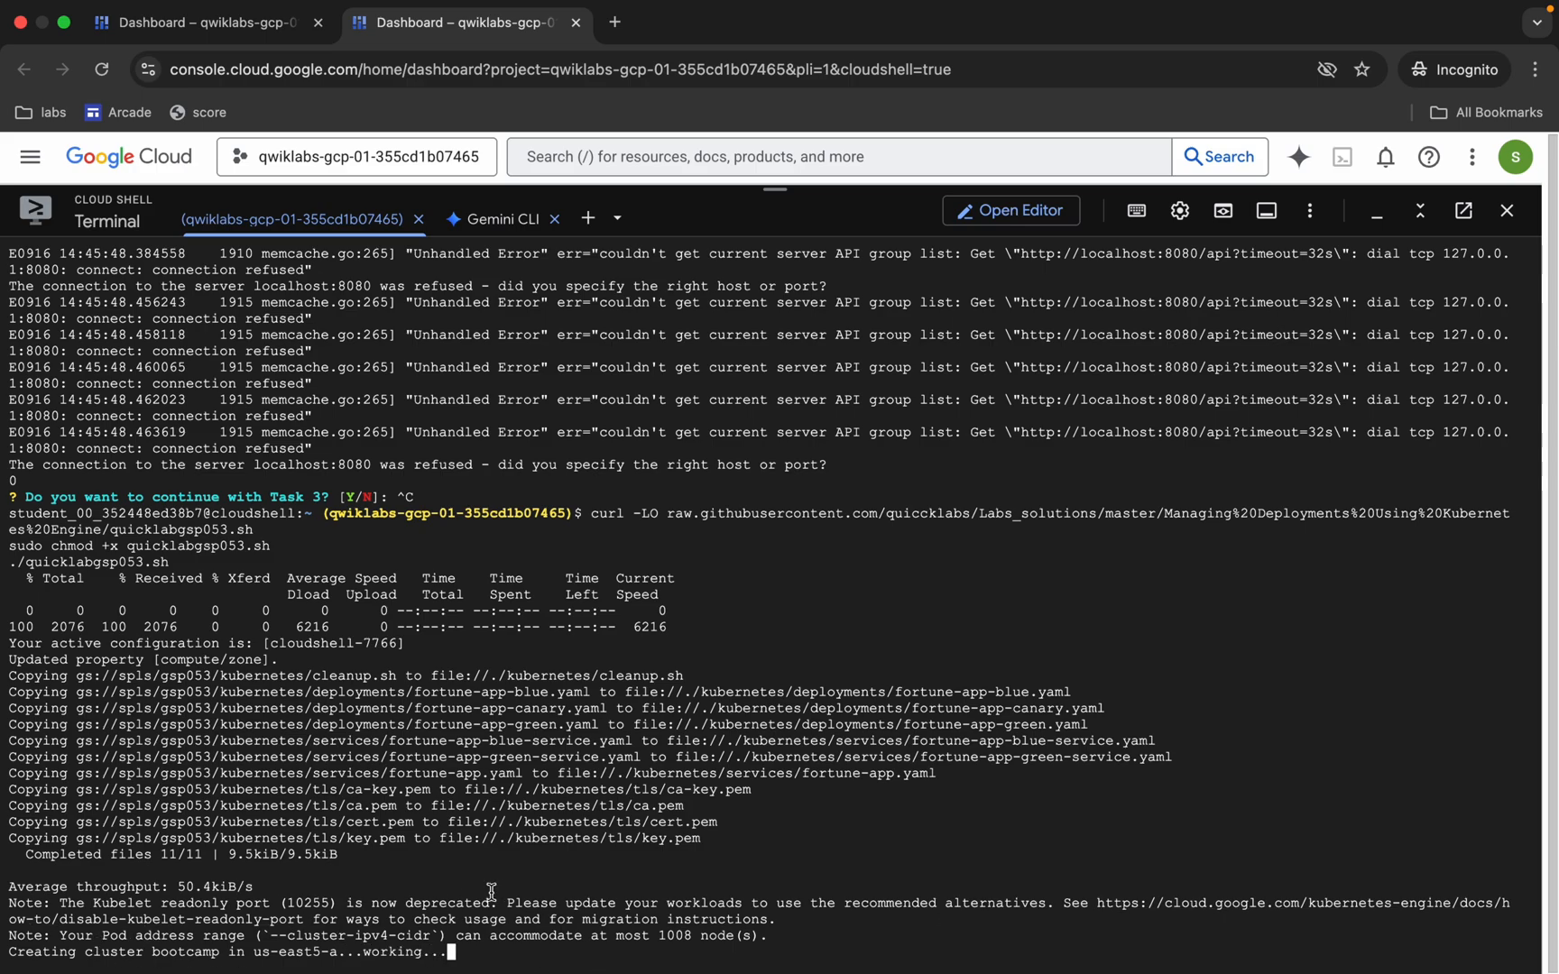
scroll("down", 3)
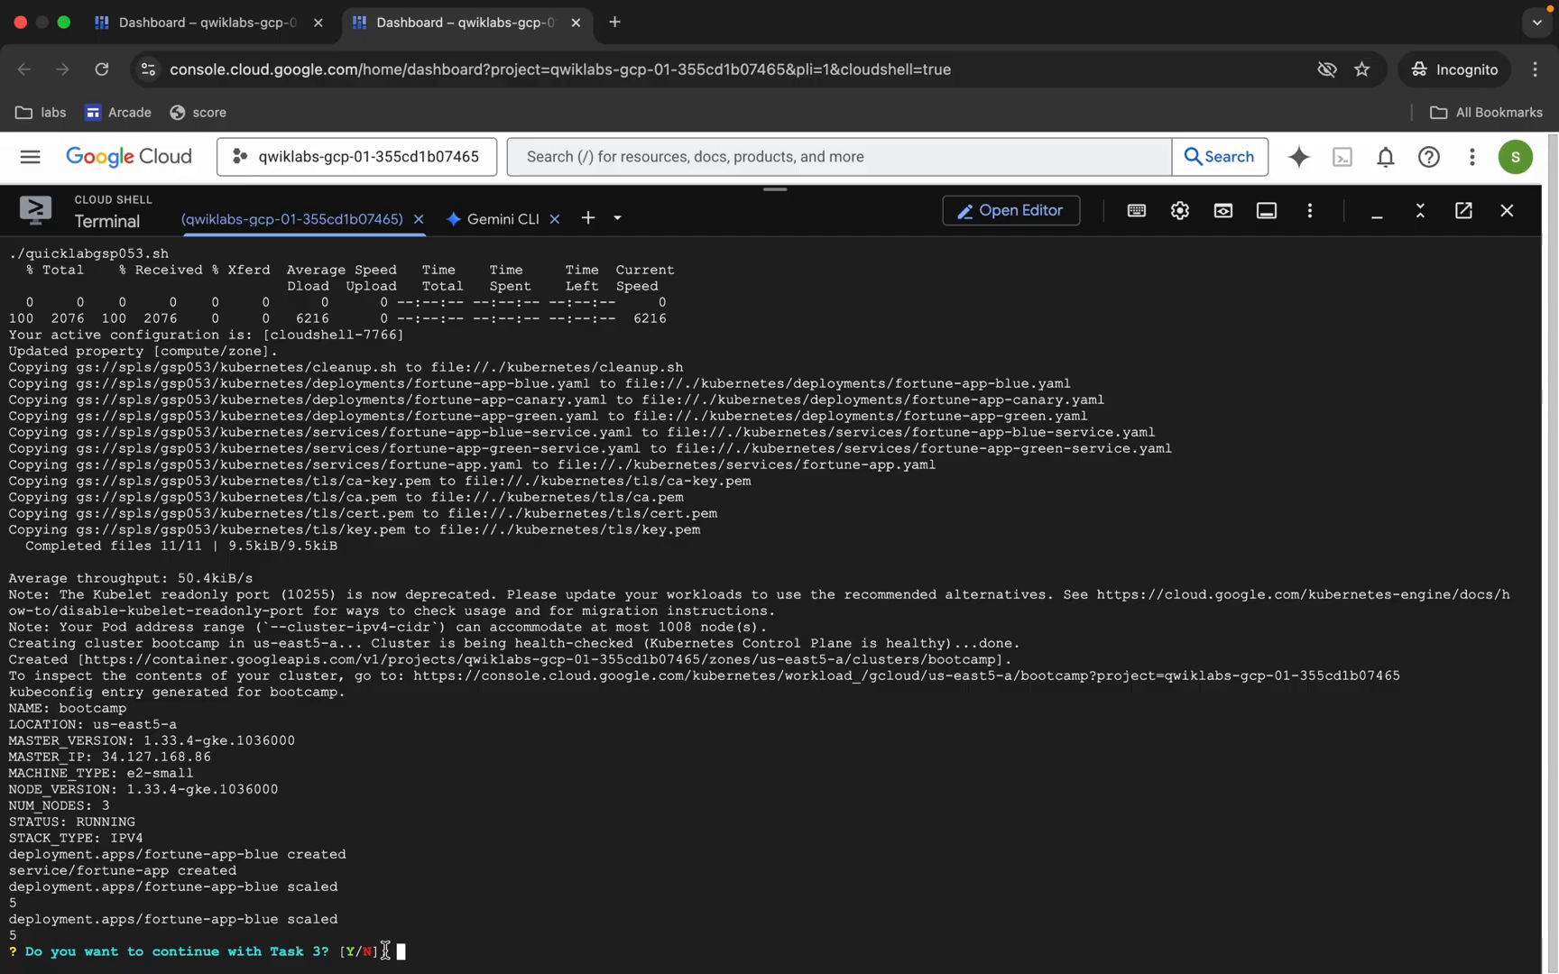
left_click(218, 47)
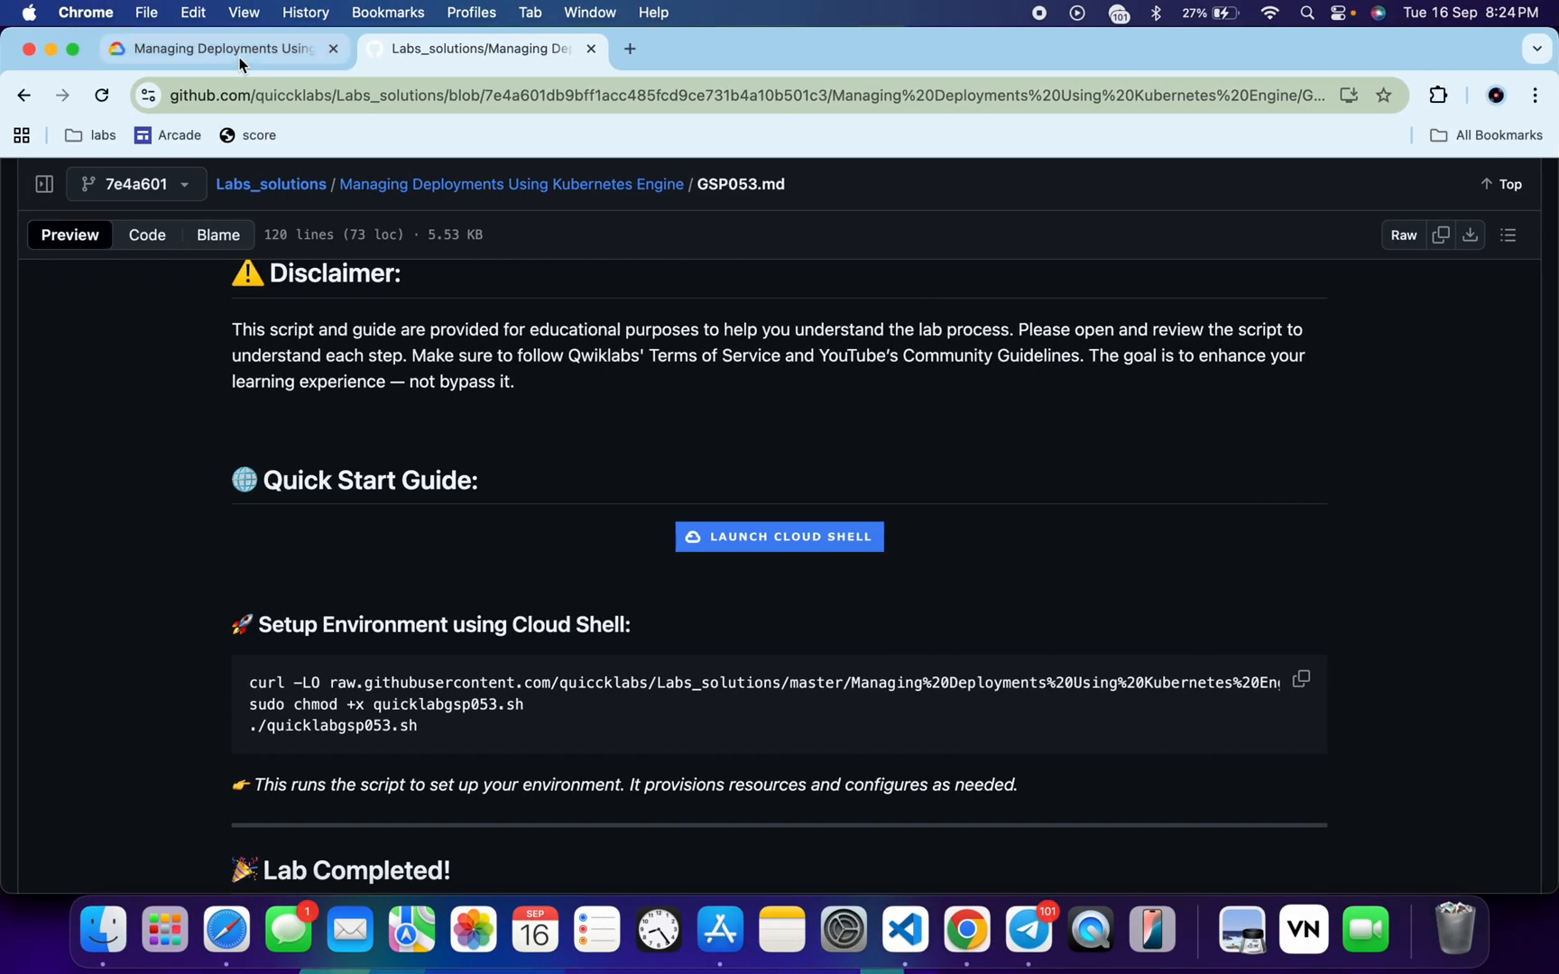
Step: Check the first checkpoint to score 30/30, then return to Cloud Shell
left_click(218, 47)
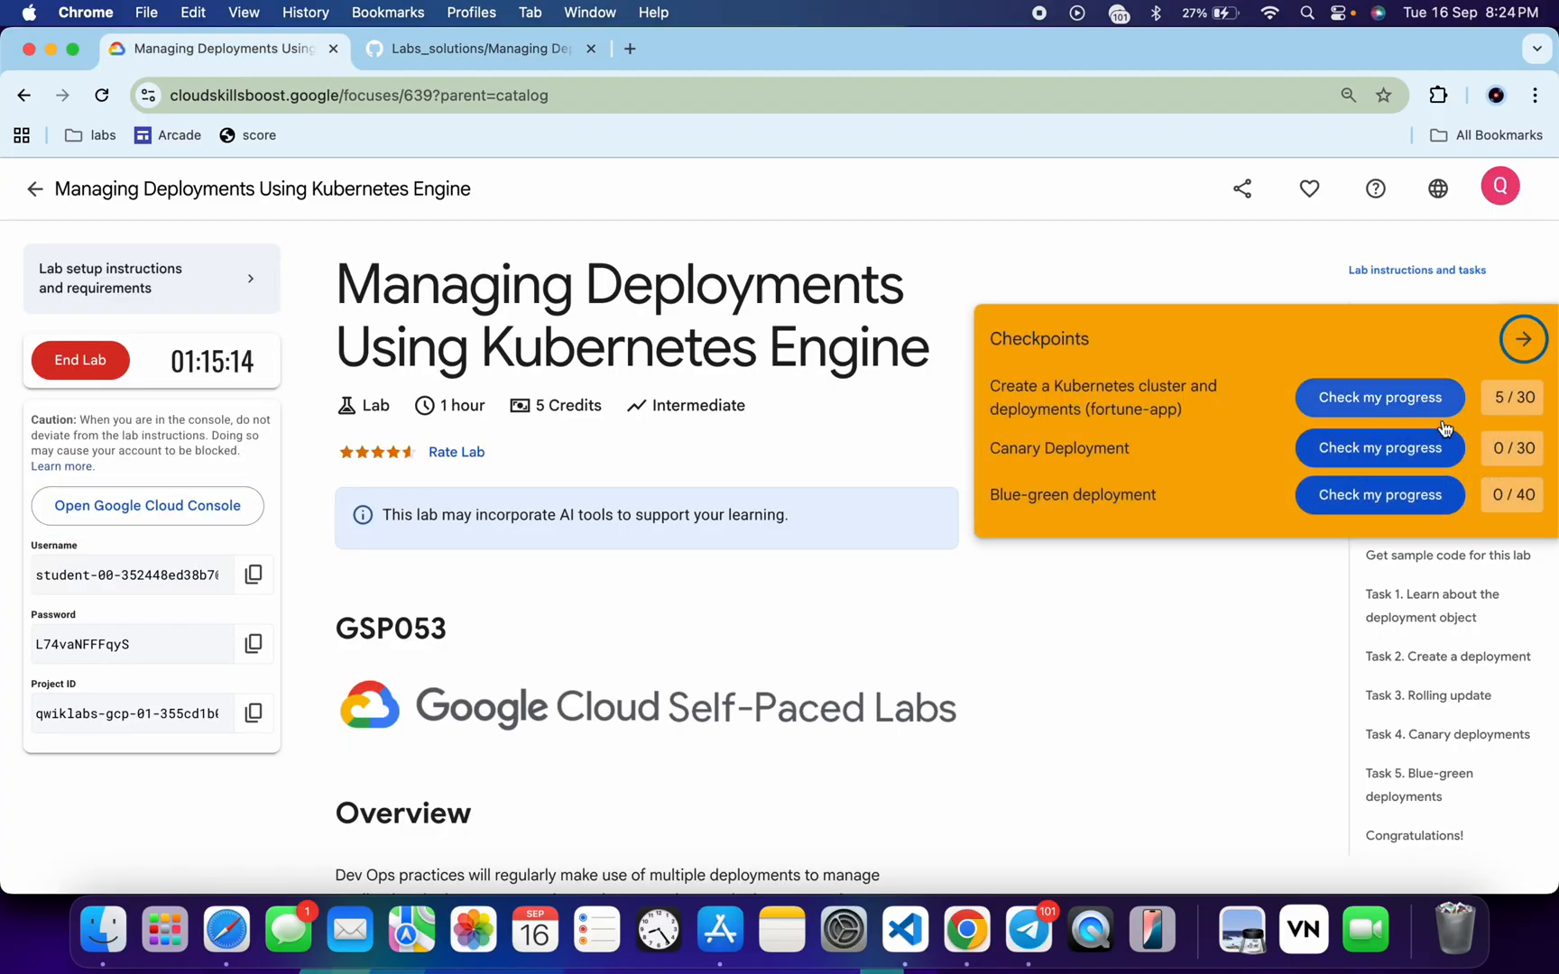
left_click(1378, 397)
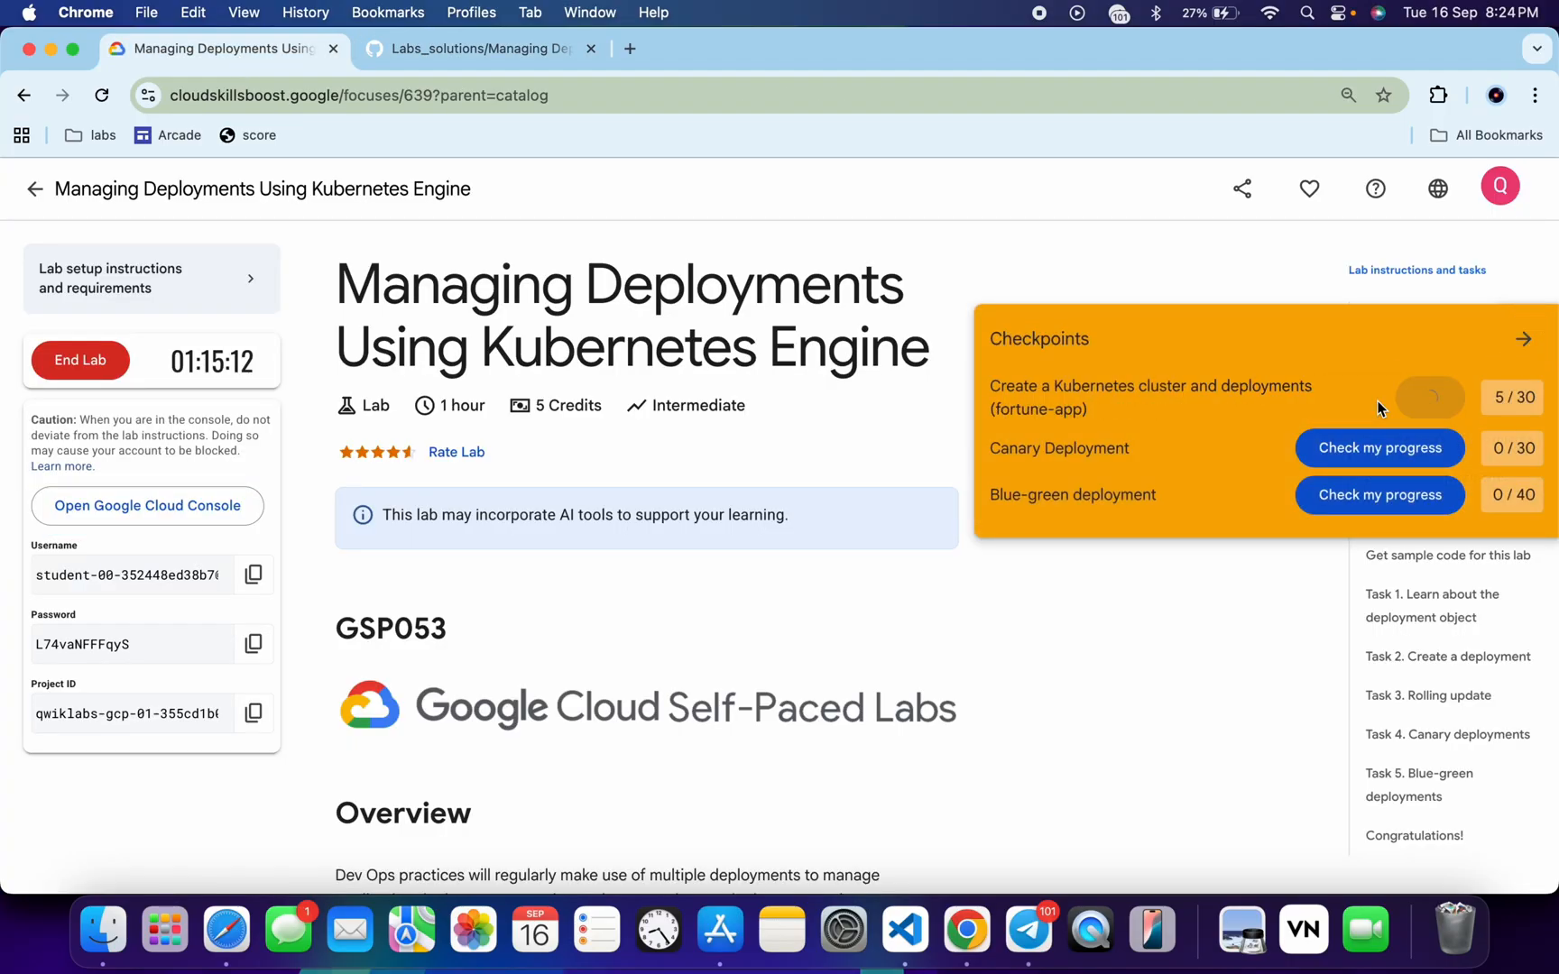
left_click(1379, 402)
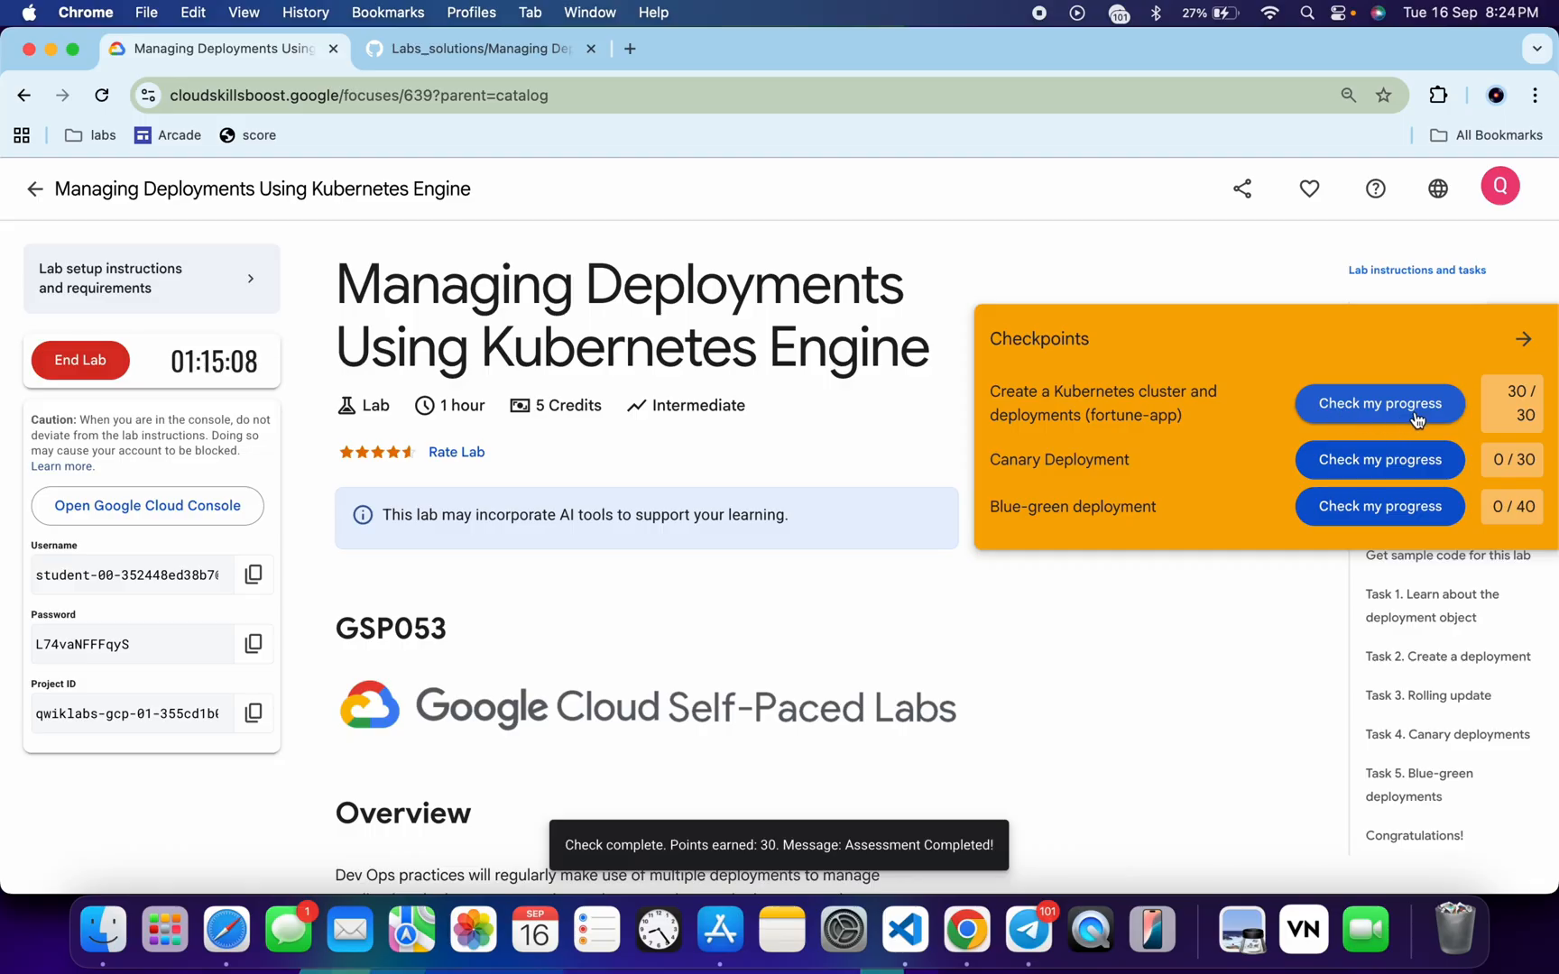
left_click(467, 47)
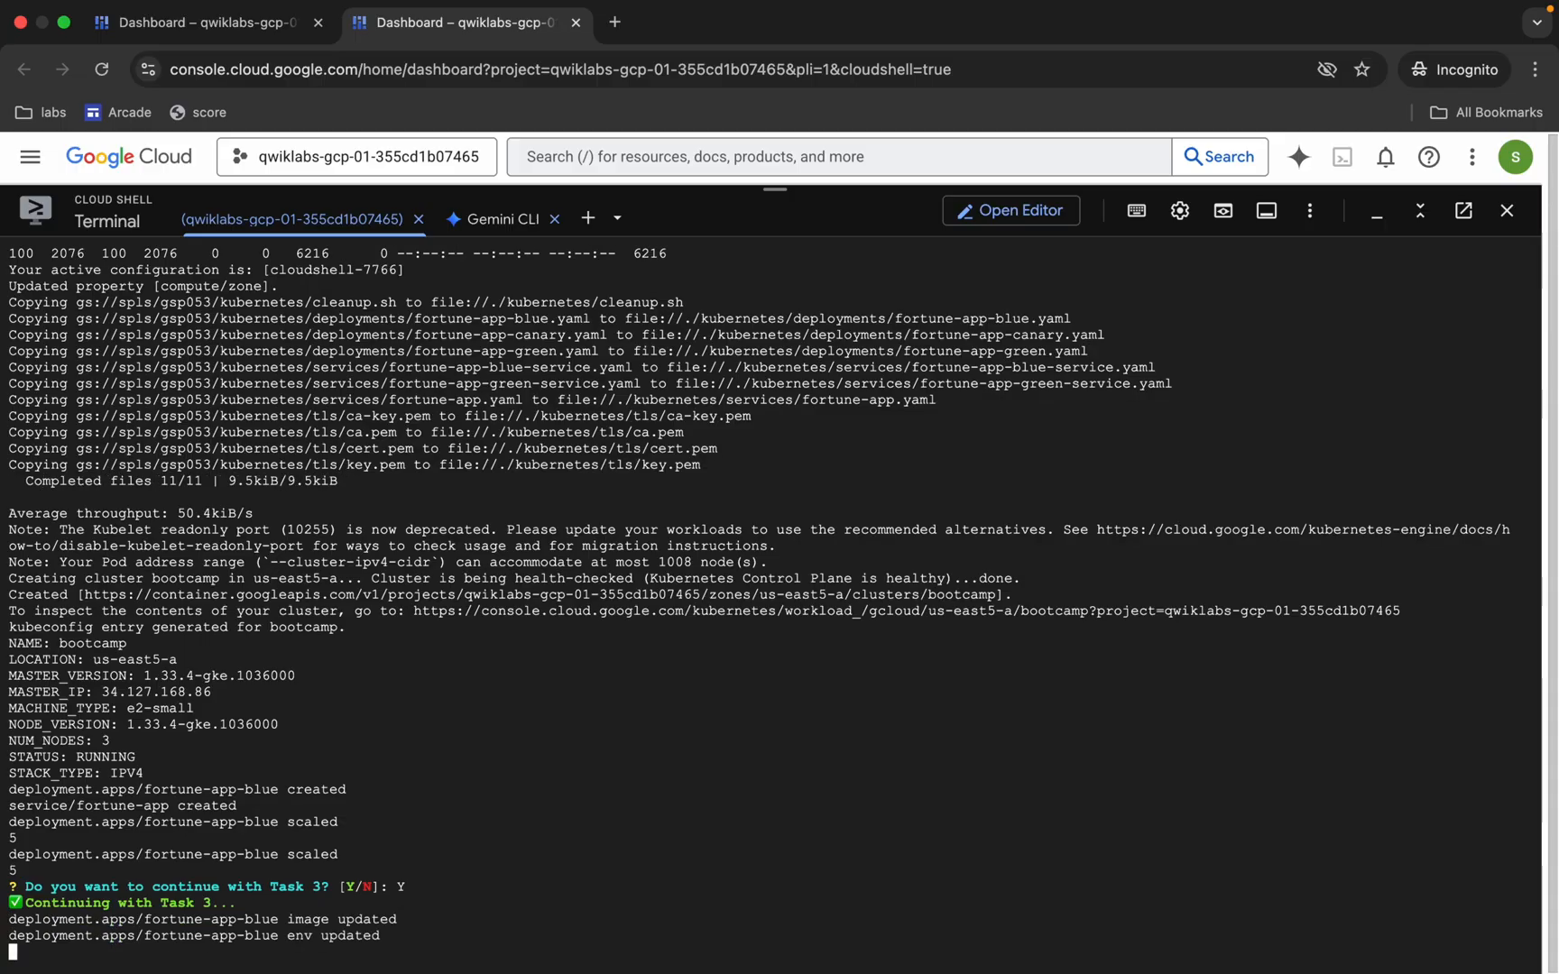
Step: Follow the script creating fortune-app-canary and fortune-app-green and updating the fortune-app service
scroll("down", 3)
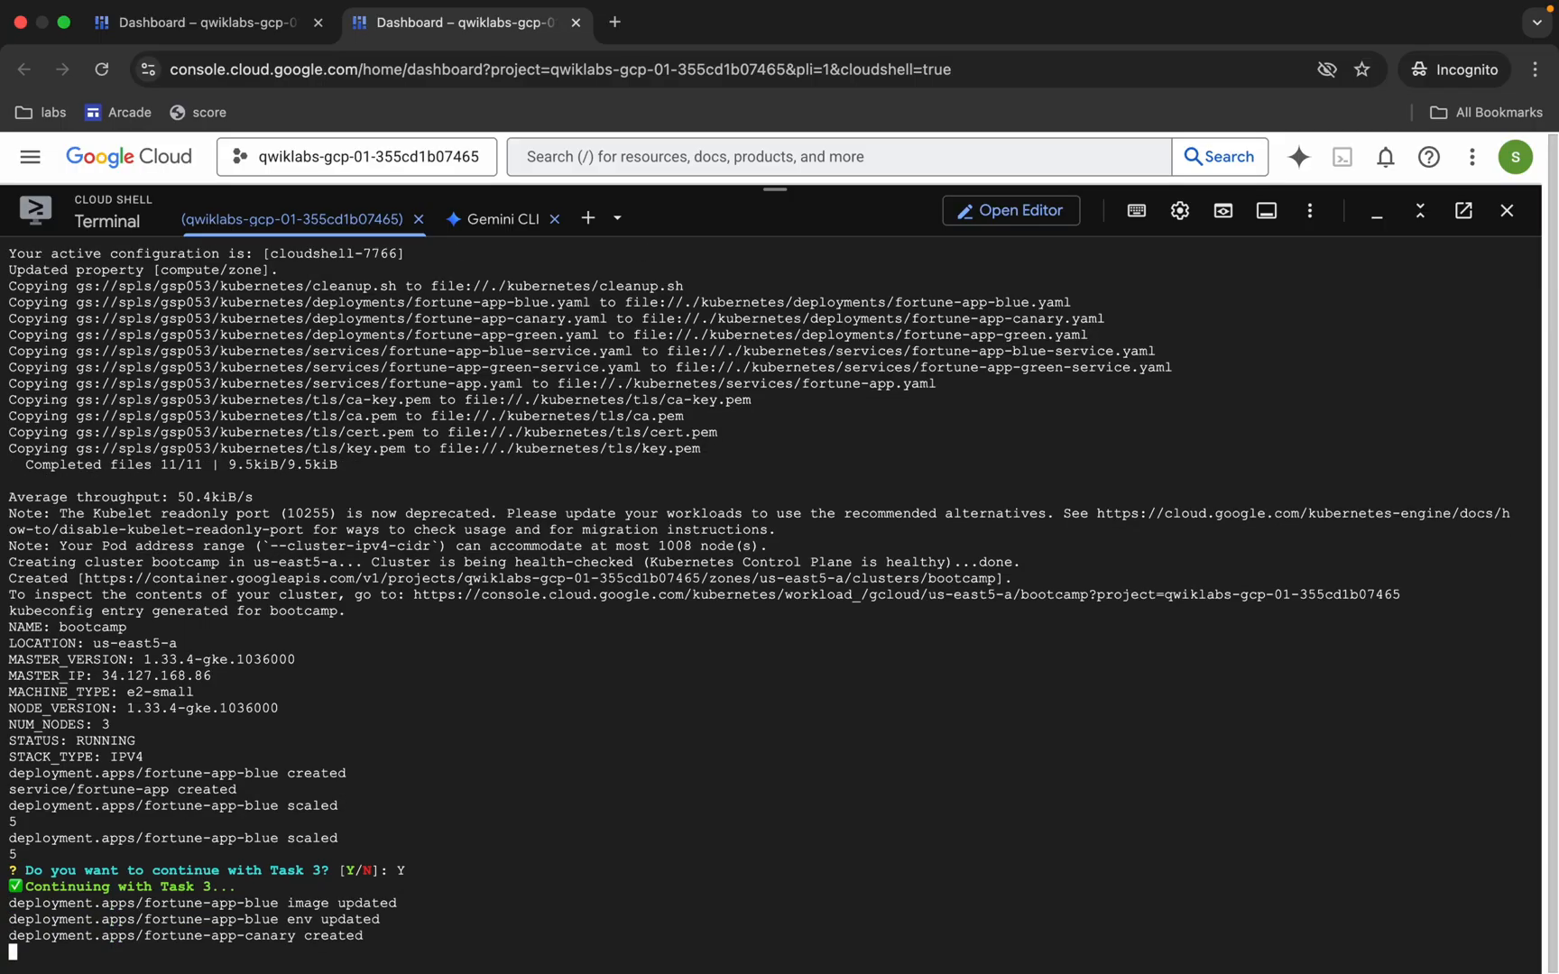
scroll("down", 3)
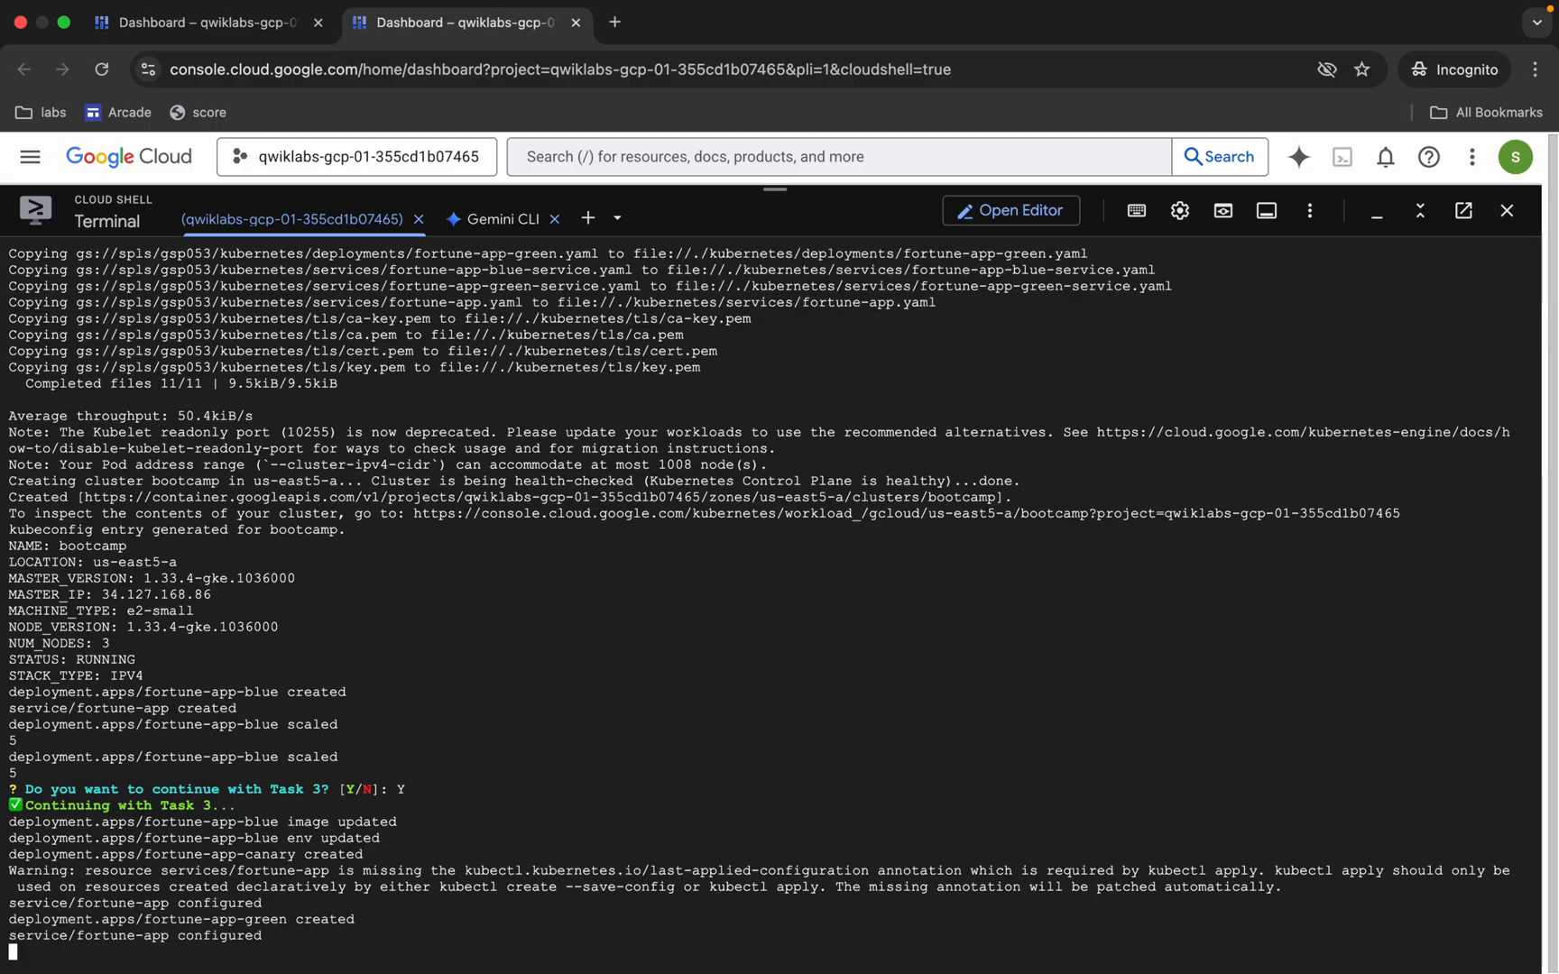
scroll("down", 3)
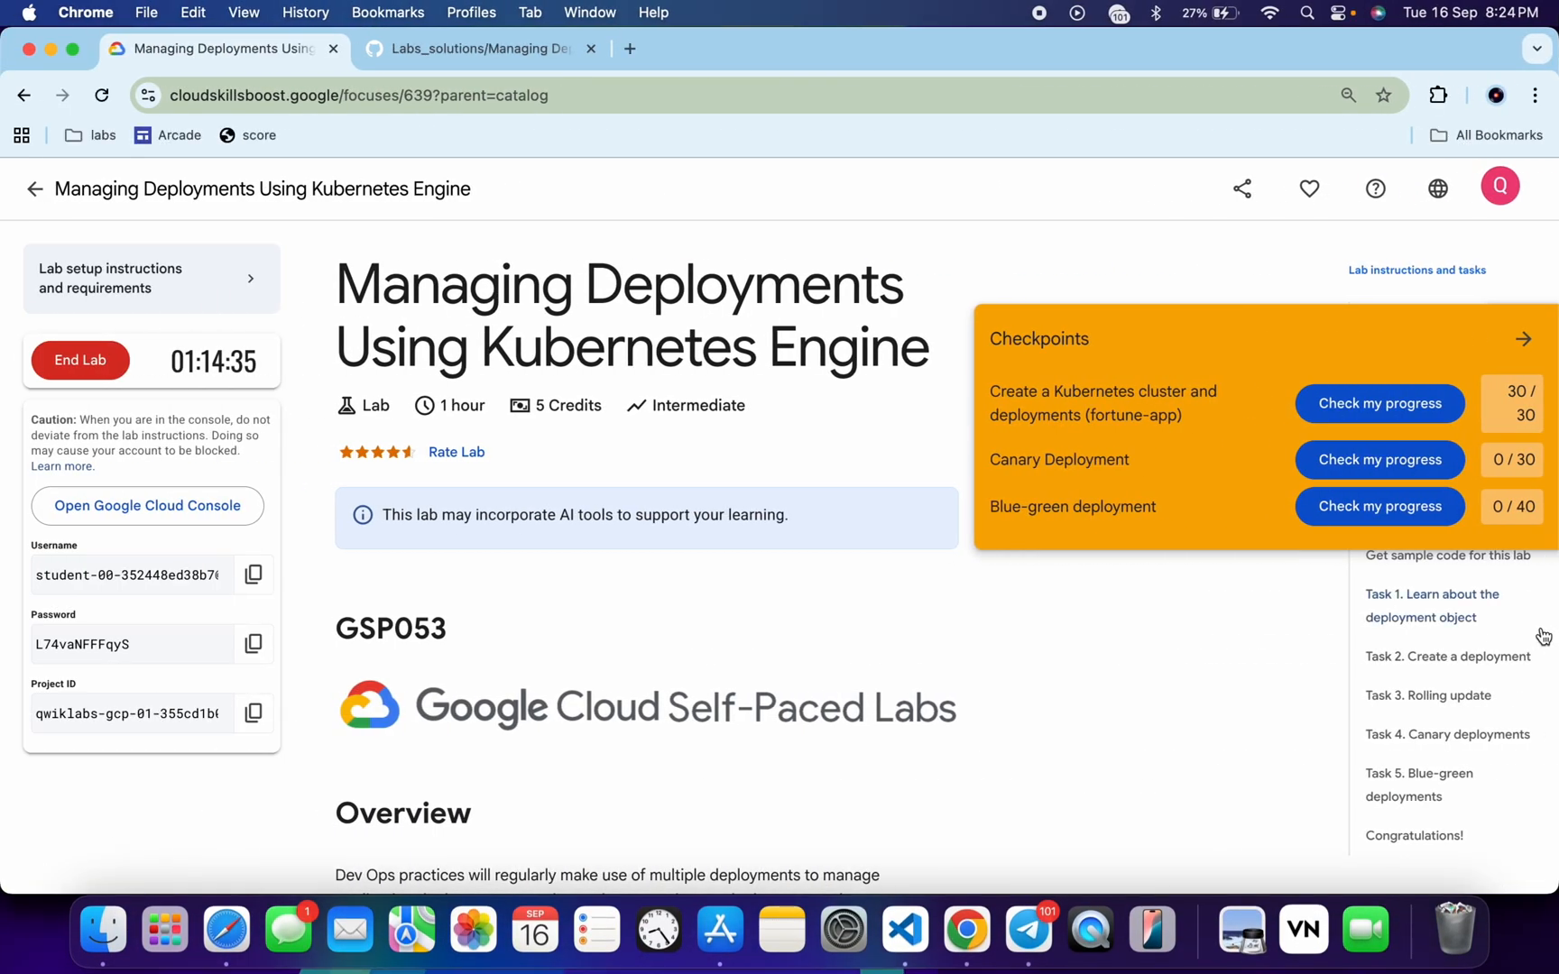
Step: Check the Canary Deployment and Blue-green deployment checkpoints for 30/30 and 40/40
left_click(1379, 460)
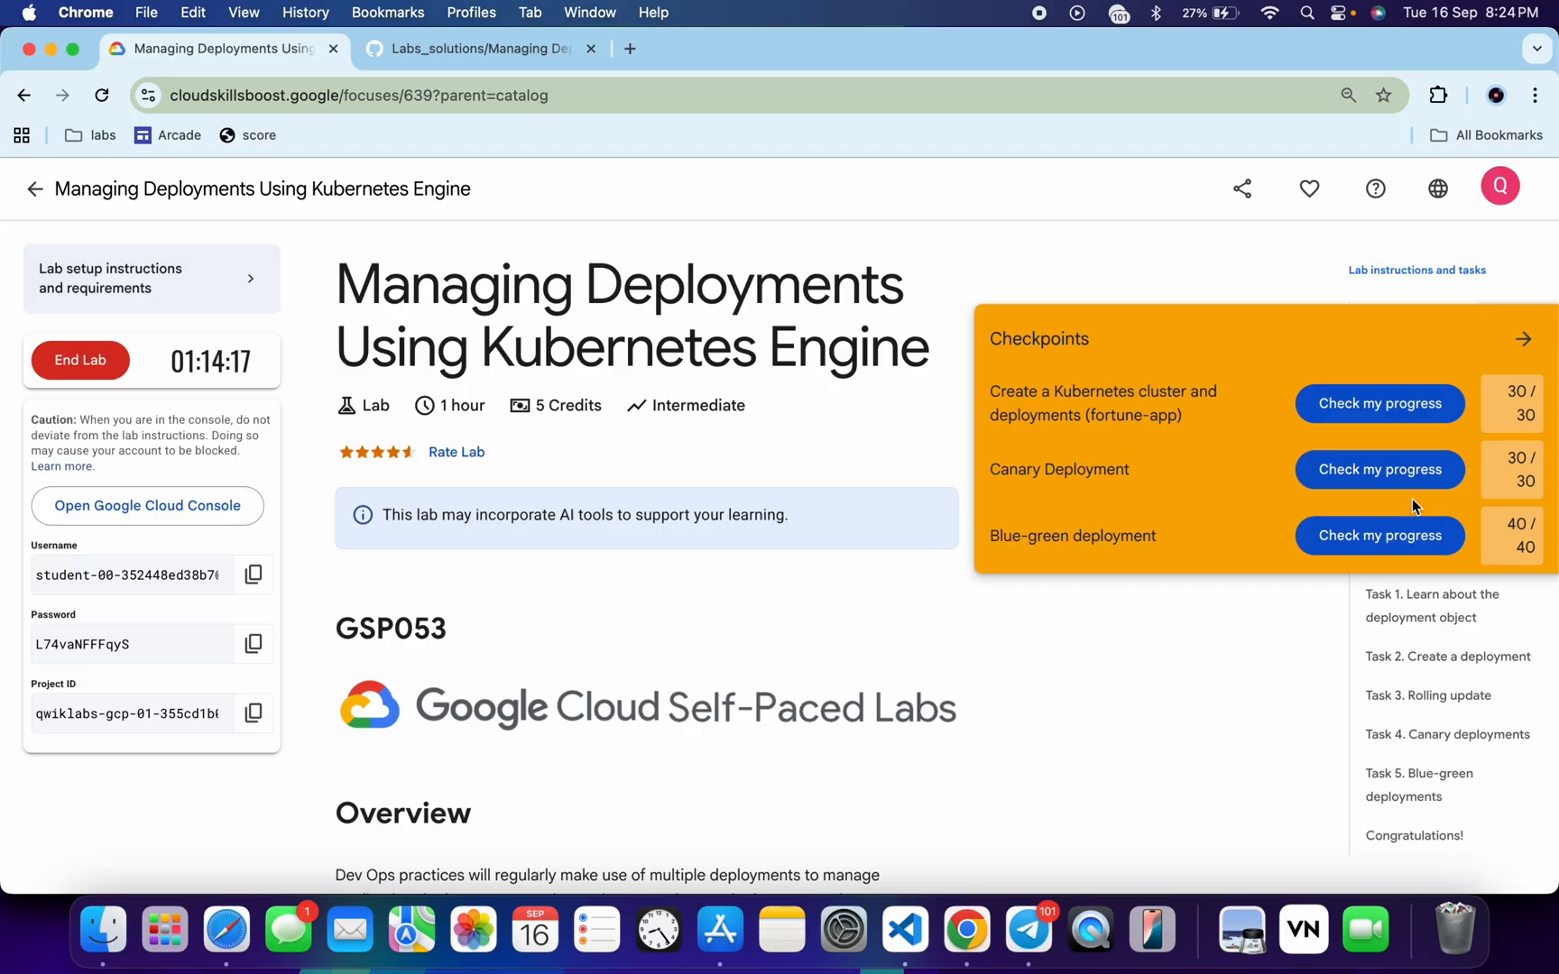
mouse_move(1039, 14)
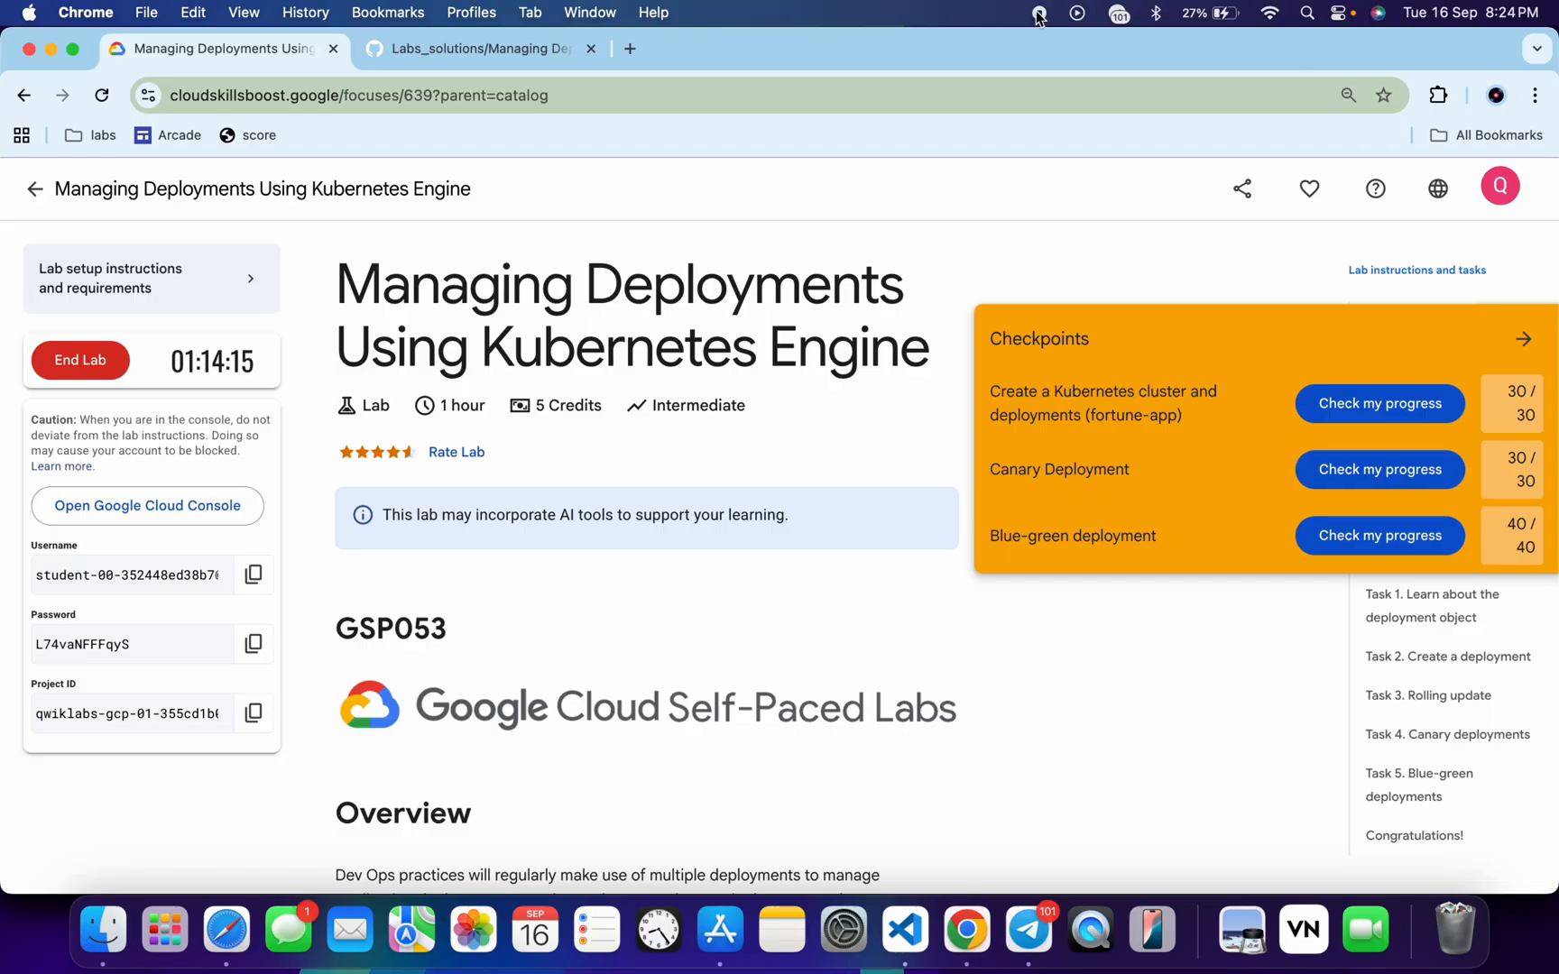